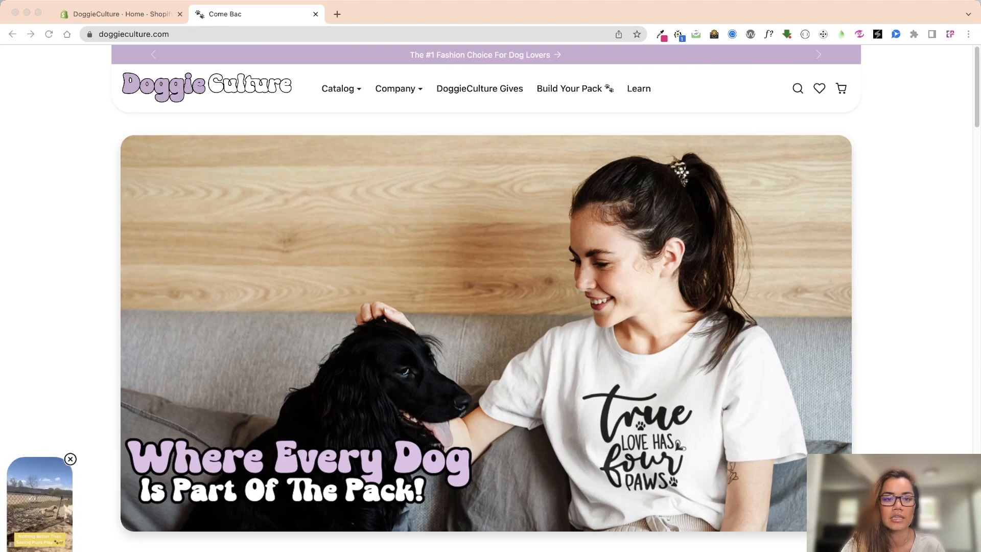
Browse the DoggieCulture storefront briefly, then switch to the Shopify admin home
click(337, 88)
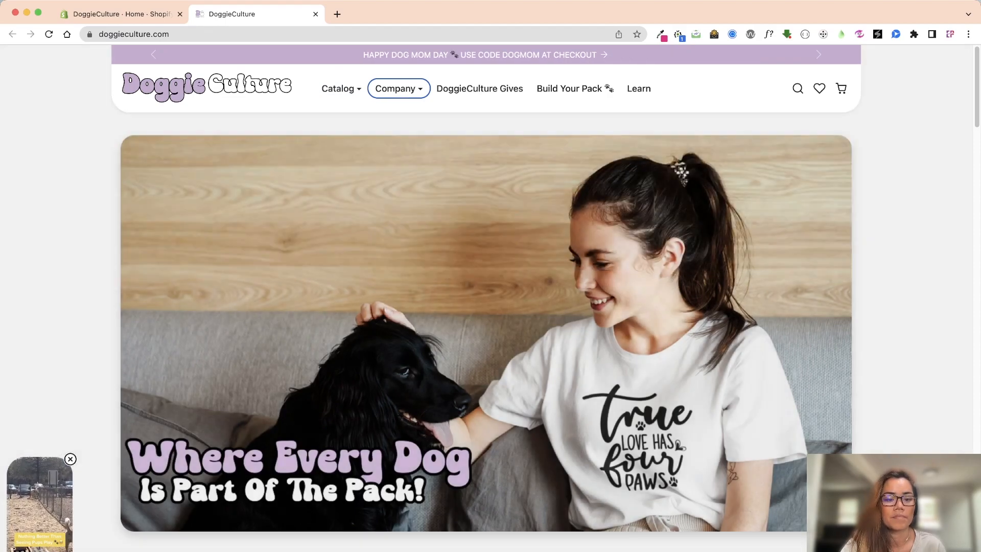
scroll(down, 3)
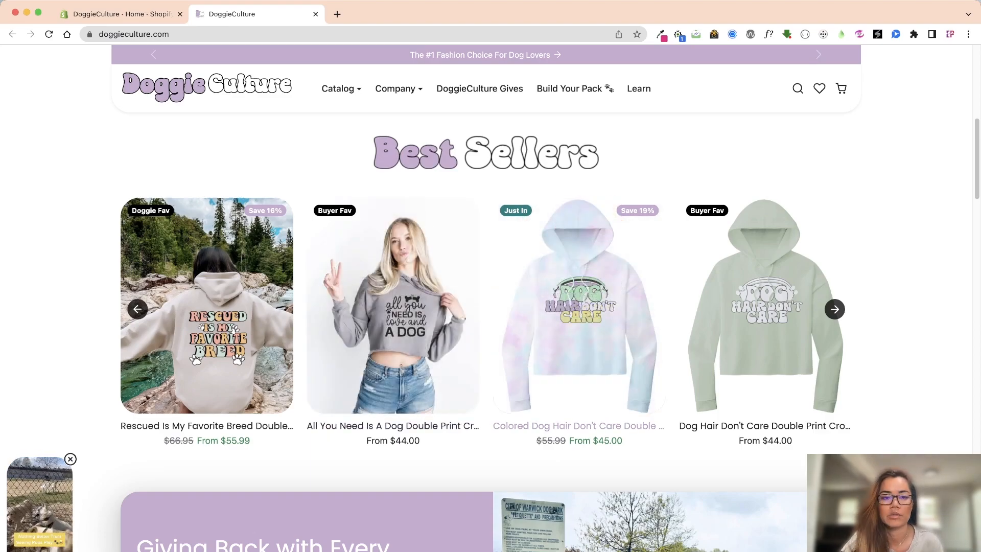
click(119, 14)
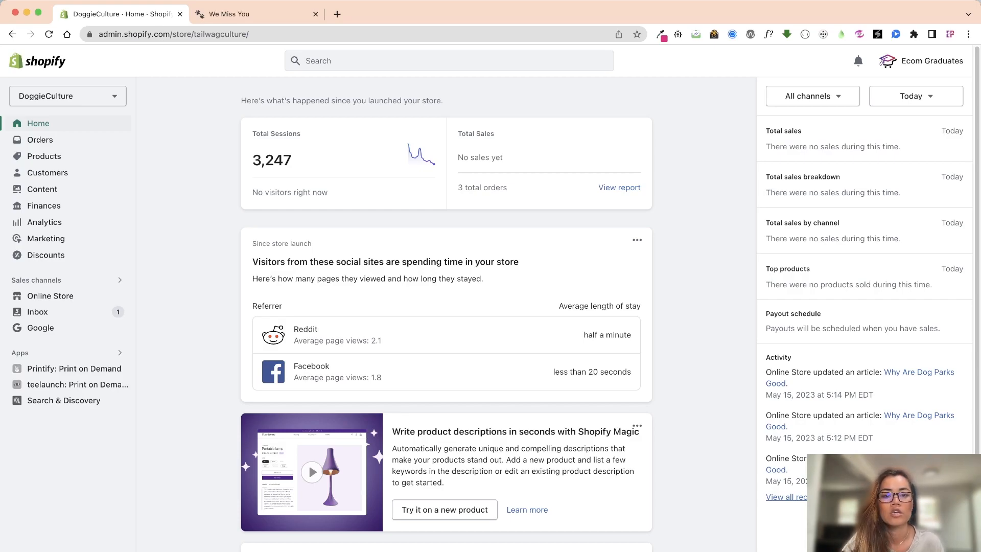
Return to the storefront, scroll down to Doggie Hoodies, then go back to admin
click(256, 14)
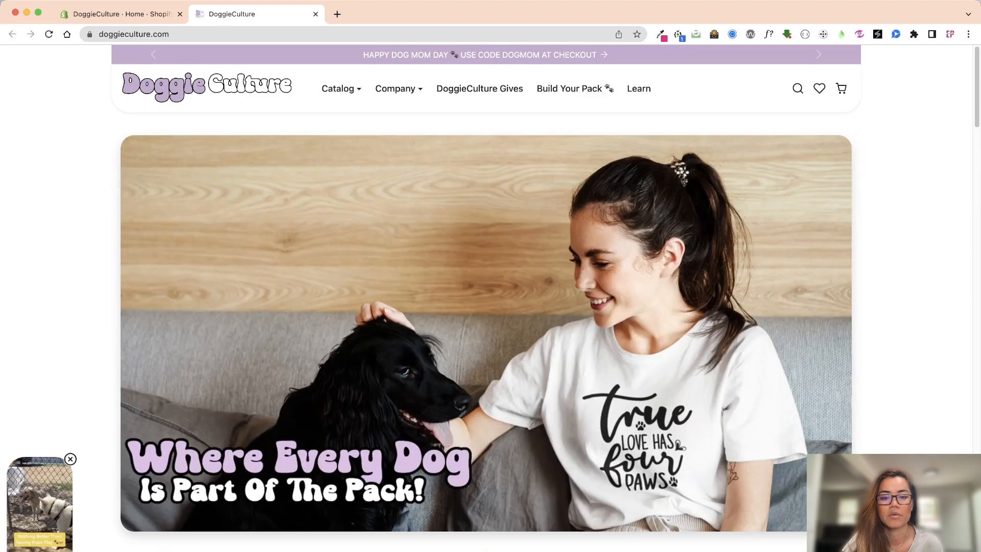
scroll(down, 3)
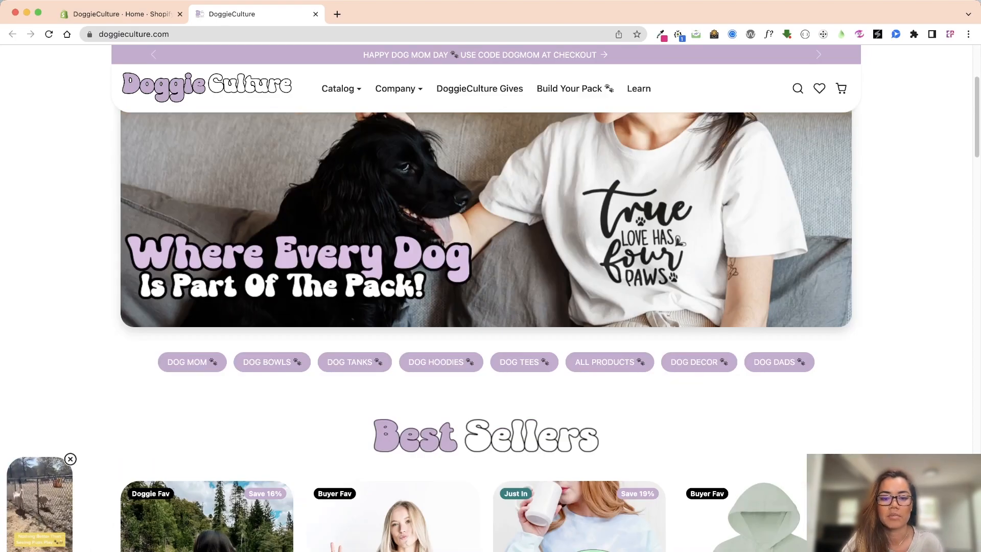
scroll(down, 3)
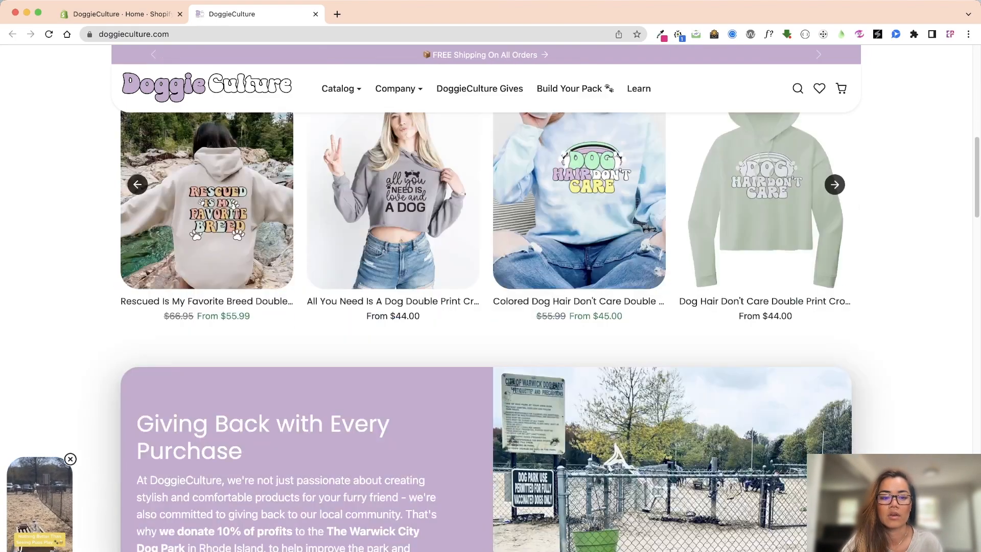
scroll(down, 3)
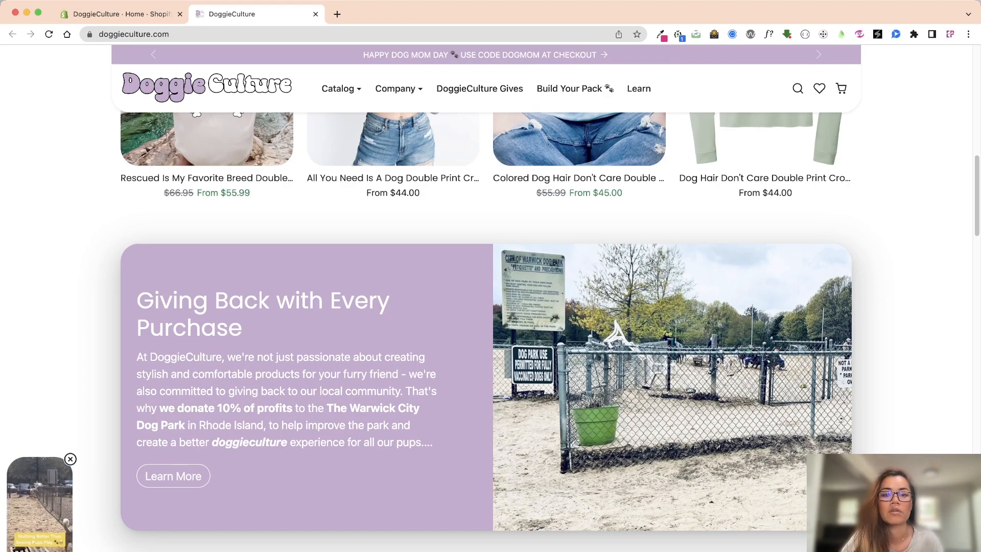
scroll(down, 3)
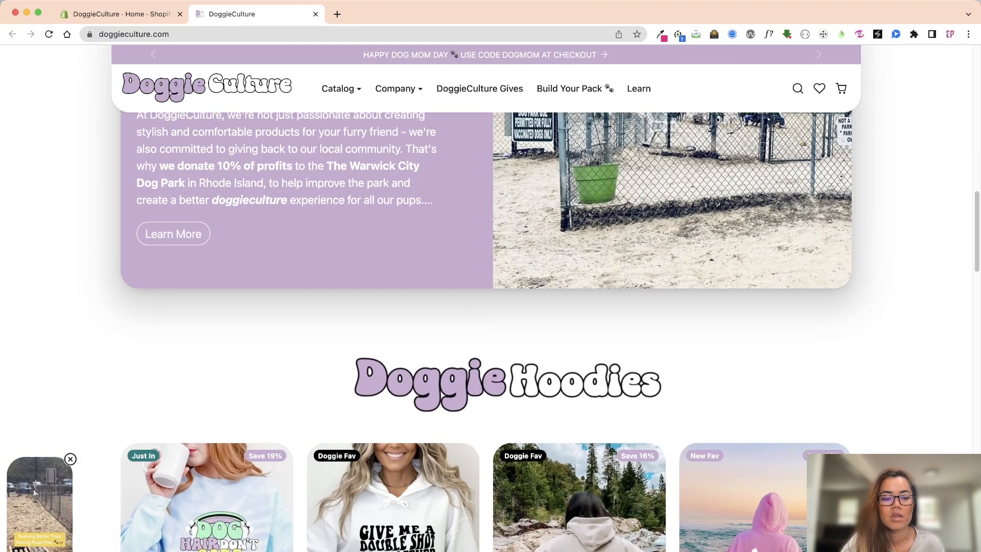
scroll(down, 3)
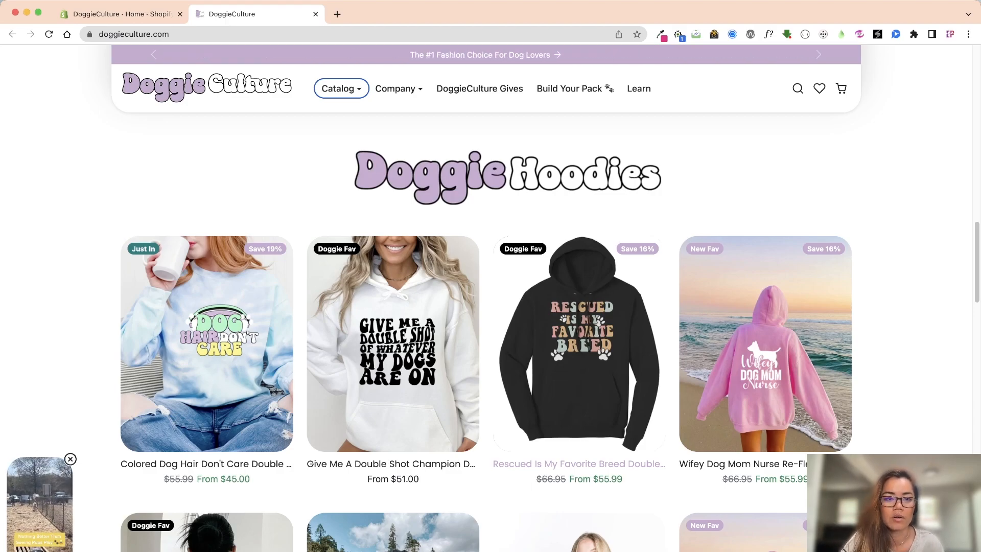
click(121, 14)
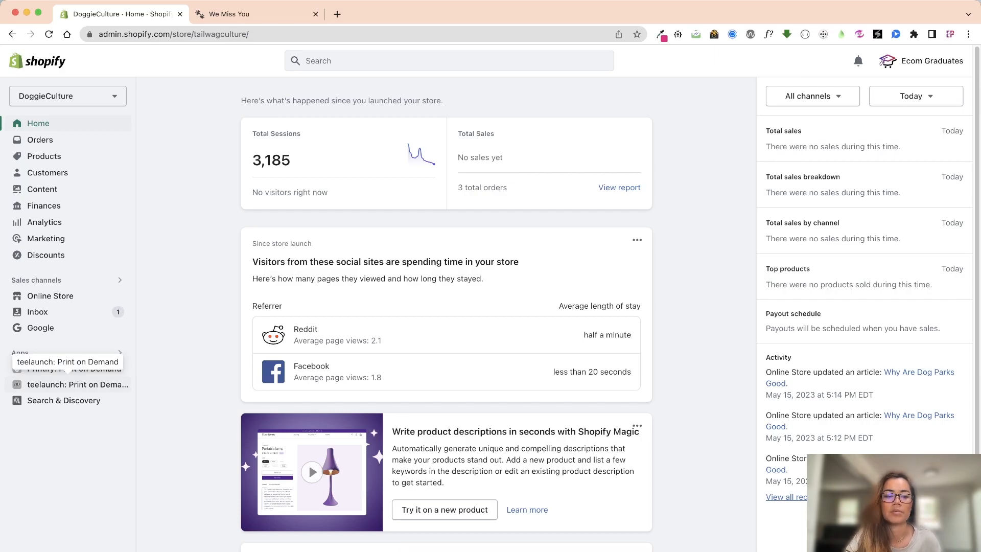
Open teelaunch: Print on Demand from the Apps sidebar and expand its Products menu
click(78, 384)
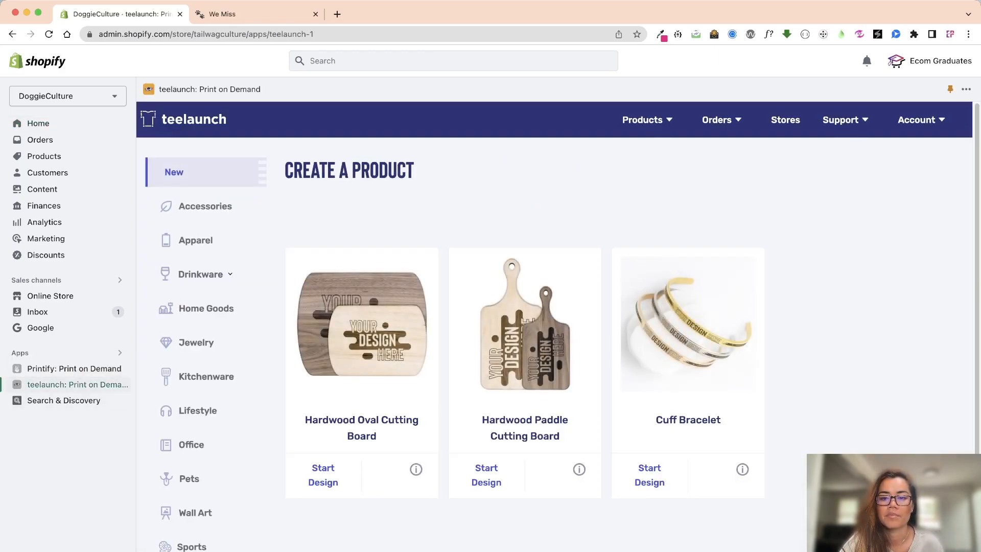
click(644, 120)
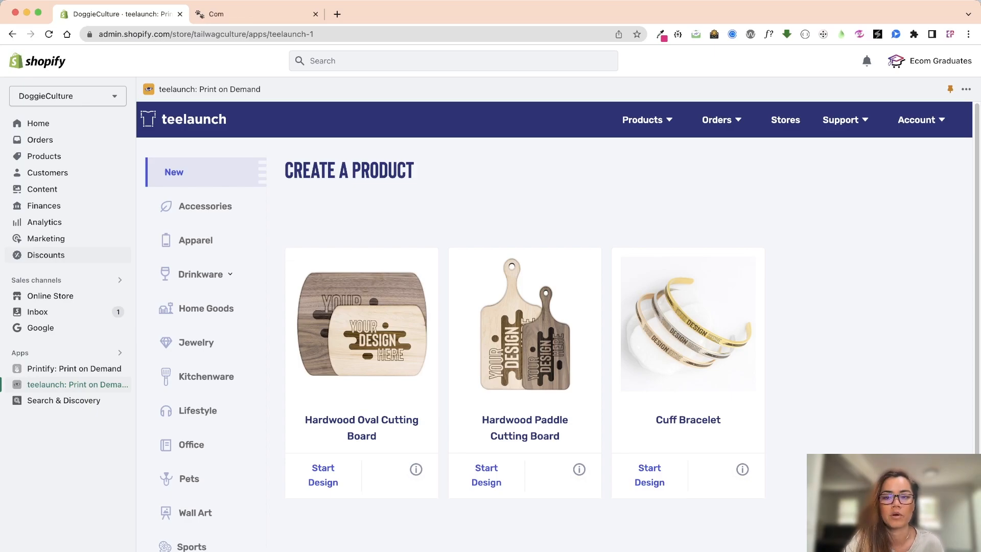
click(717, 120)
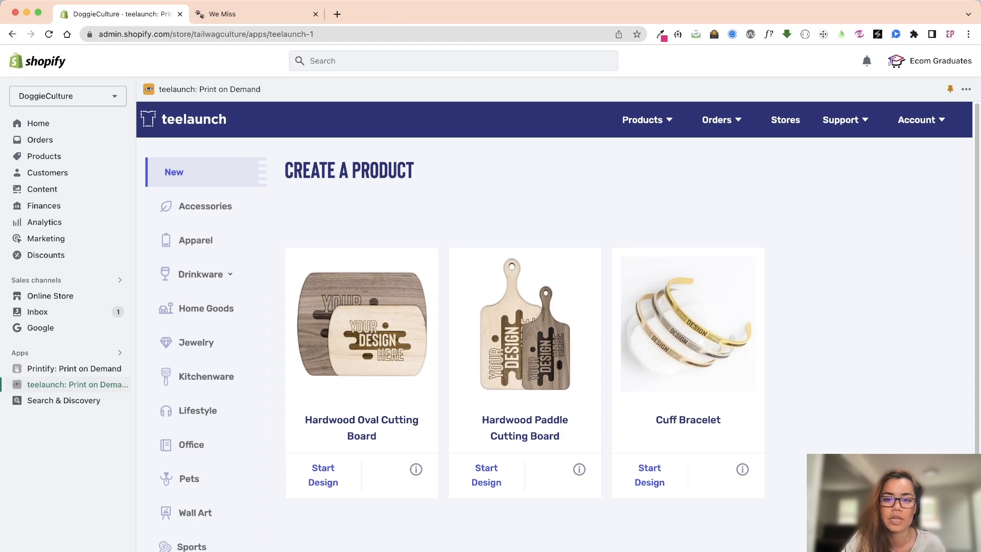
click(642, 119)
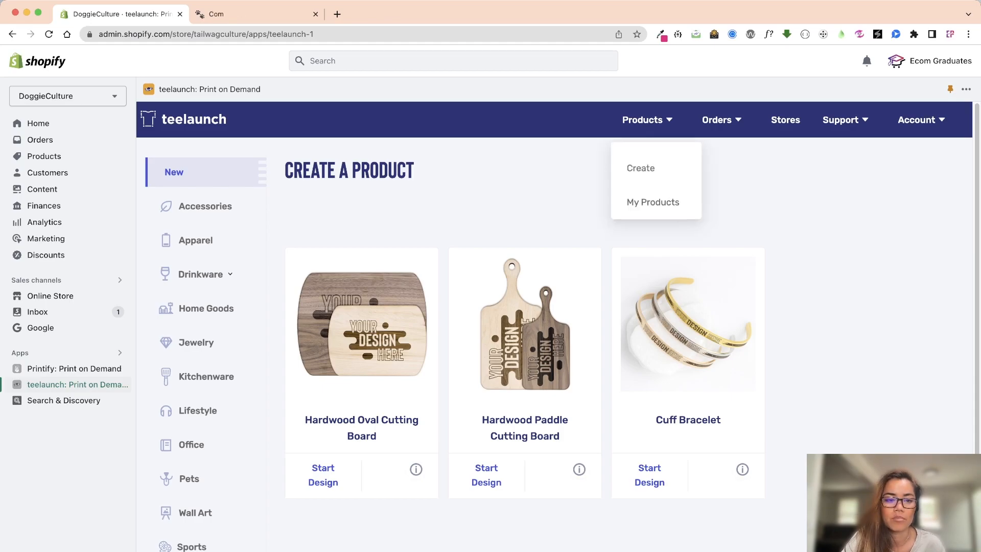
Check My Products (42), then browse Accessories and expand the Drinkware subcategories
click(652, 201)
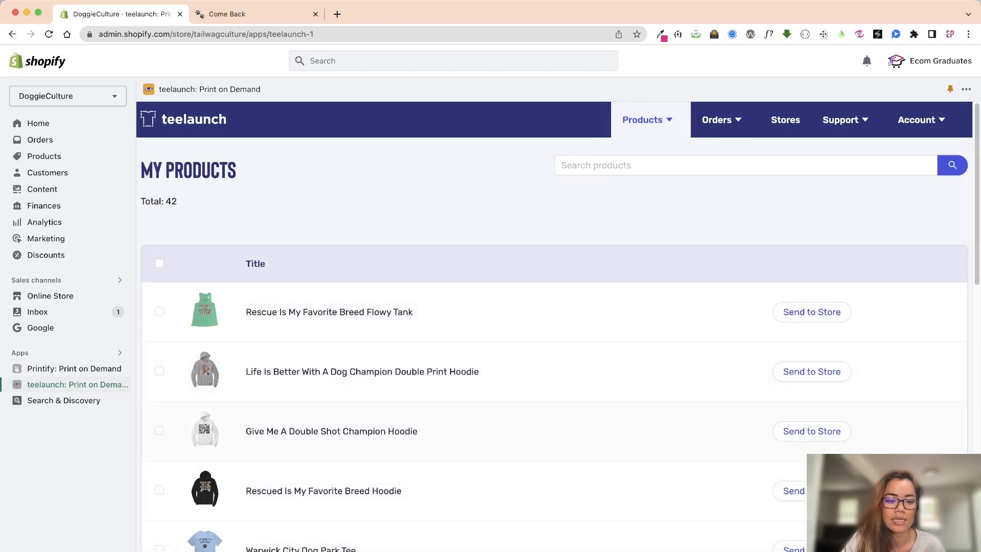
scroll(down, 3)
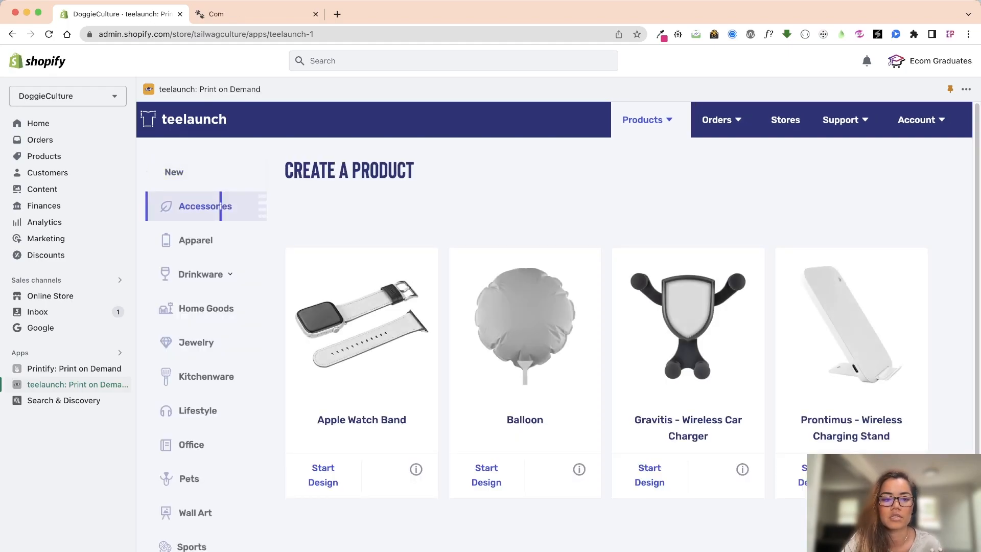
click(201, 274)
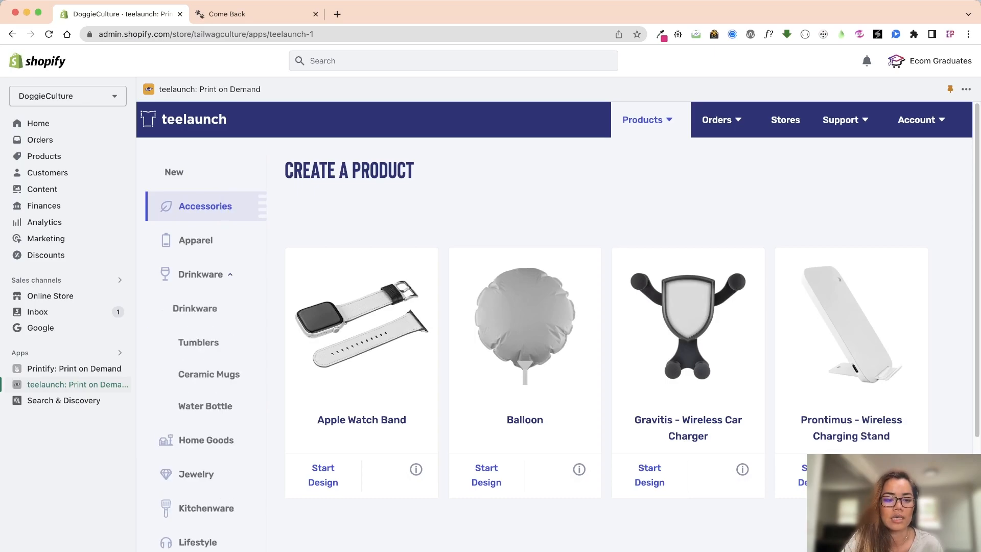
scroll(down, 3)
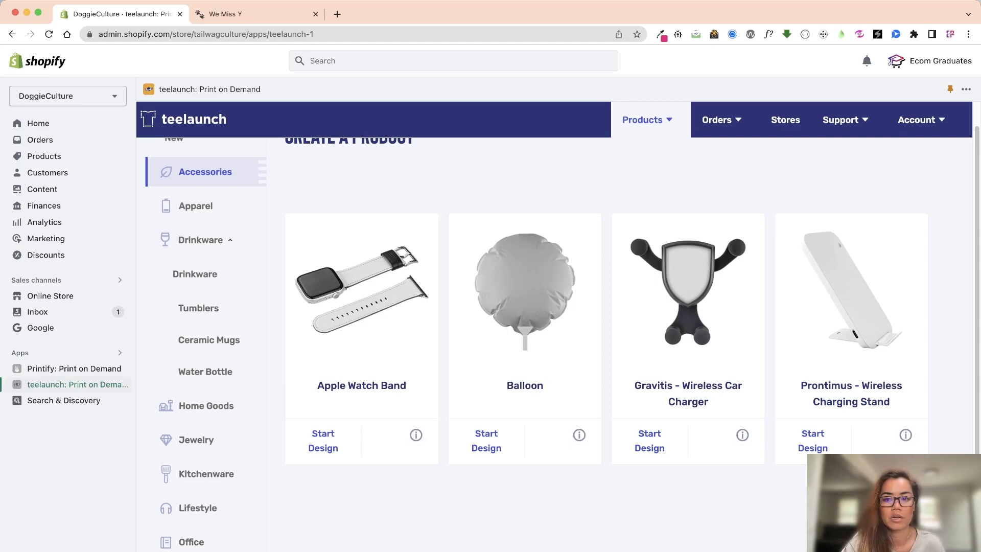
click(717, 120)
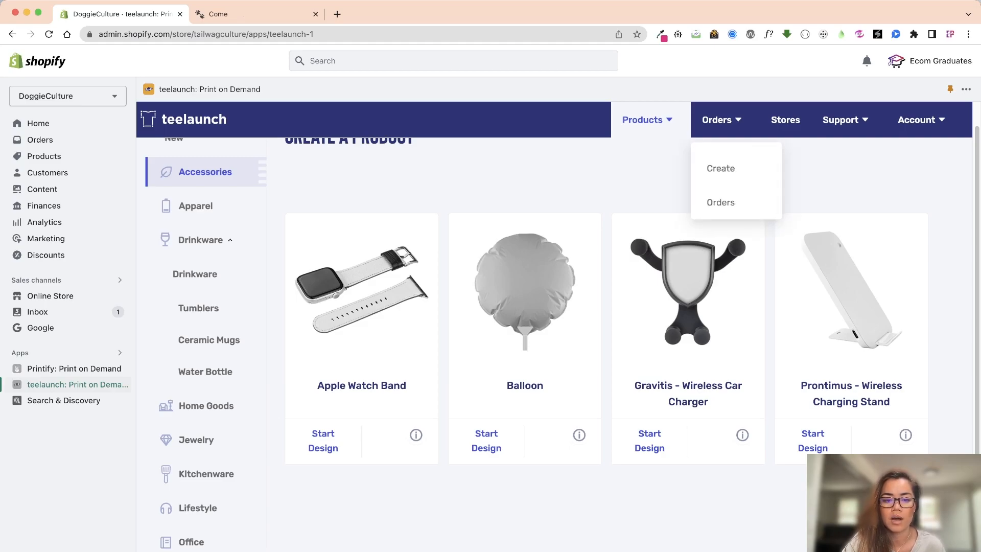
click(719, 202)
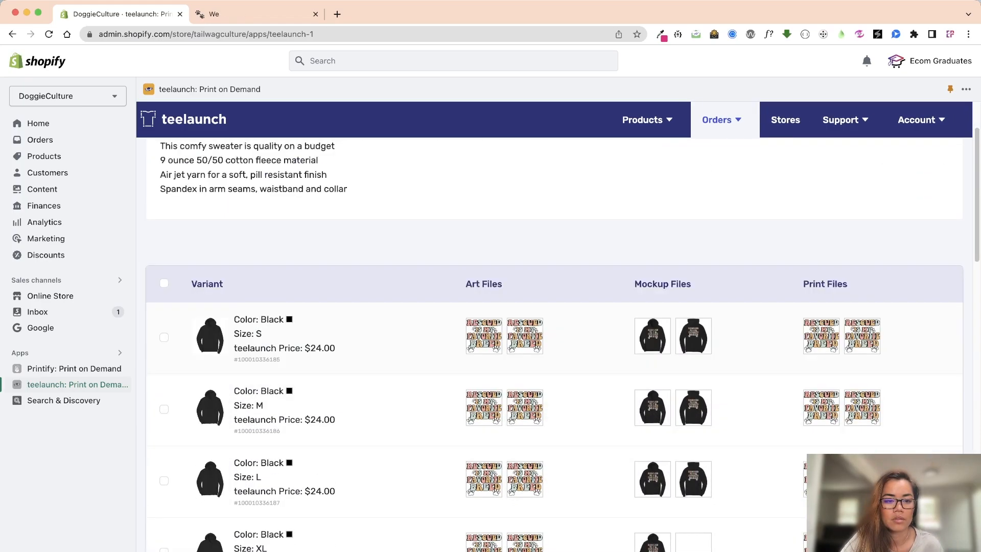
scroll(down, 3)
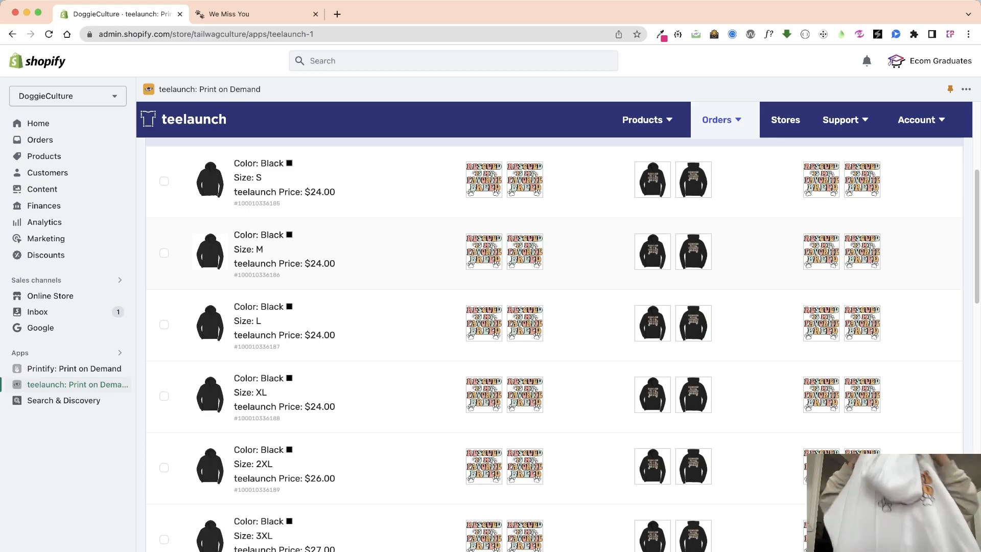
Choose Create from the teelaunch Products menu to start a new product
click(716, 119)
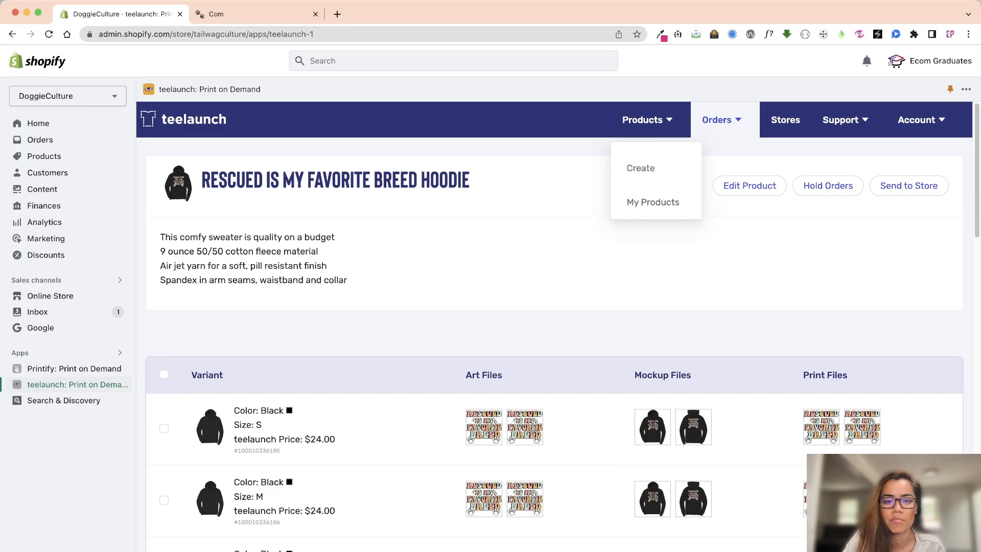
click(652, 202)
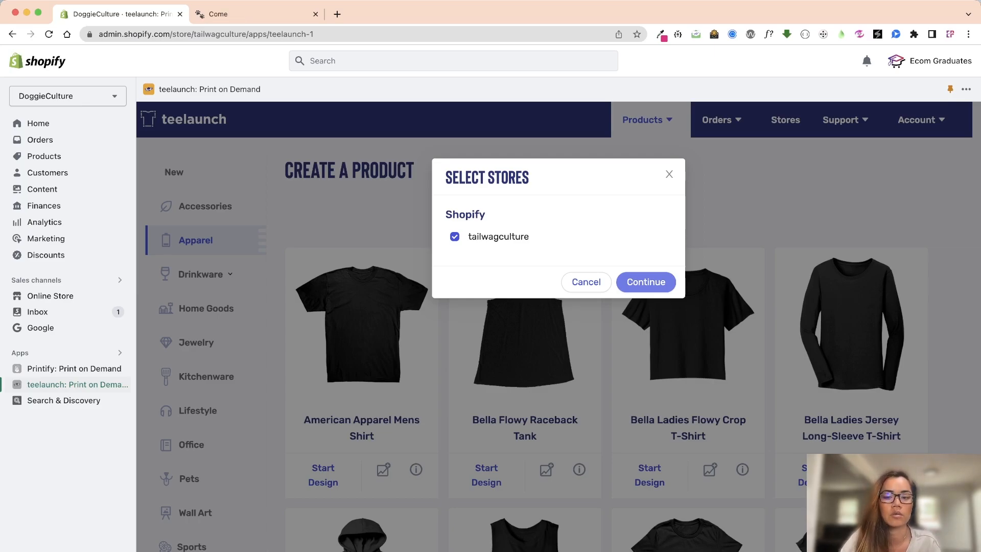
Confirm the store, note the 15.50 starting price, and keep art placement at Full Print
click(646, 281)
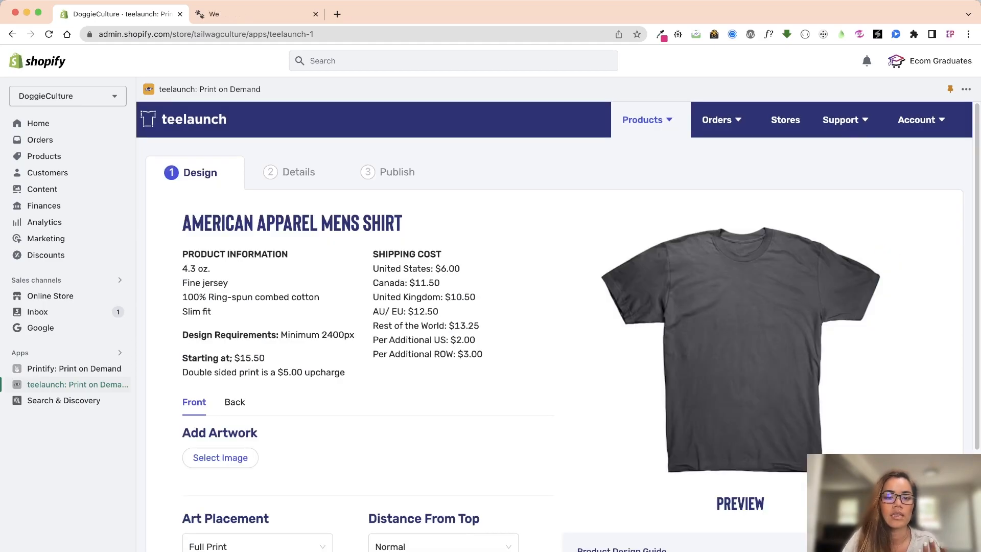
drag(373, 268, 454, 268)
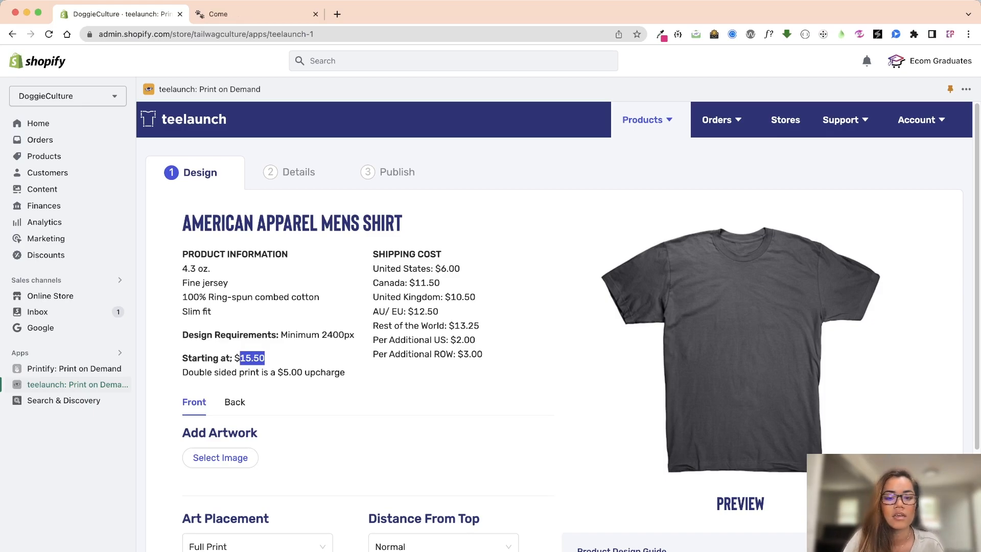
scroll(down, 3)
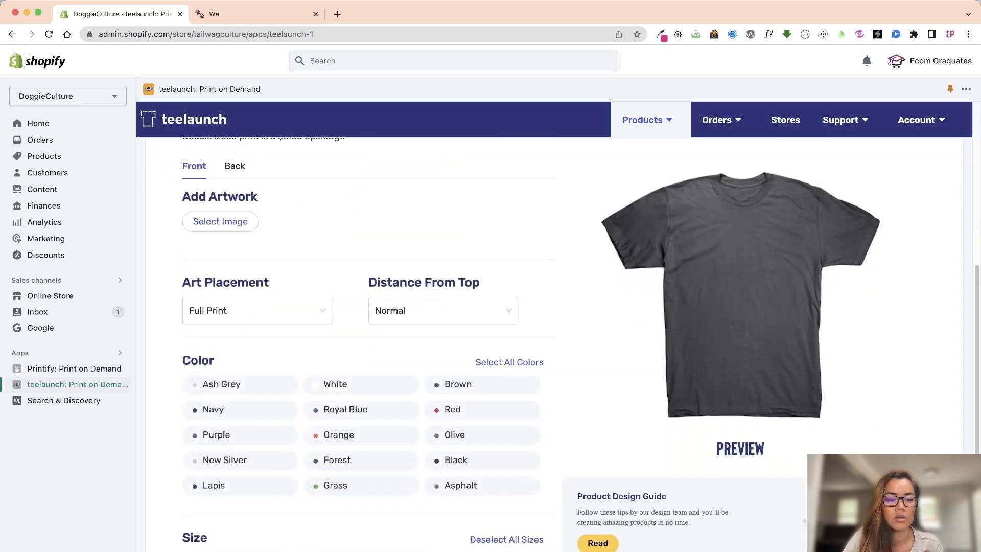
click(257, 310)
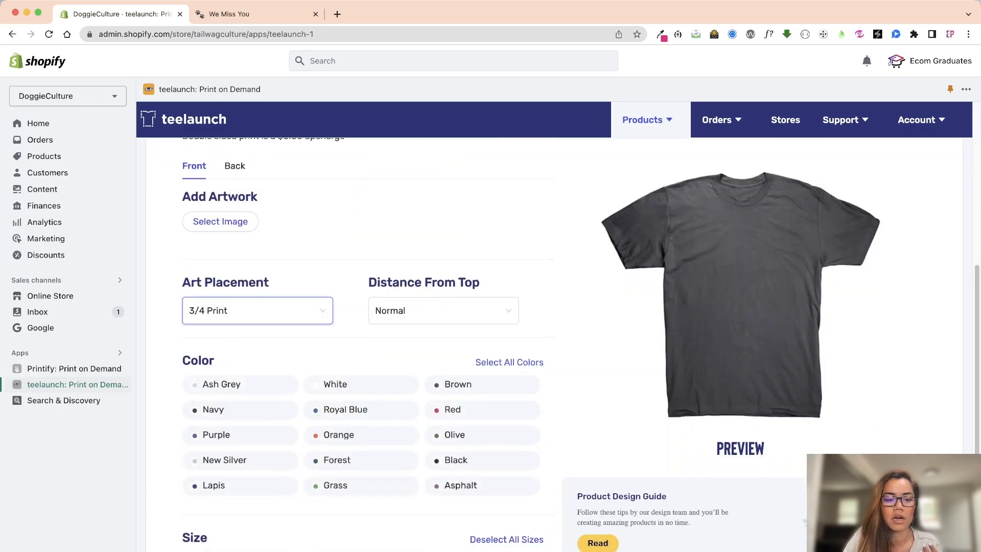
click(257, 310)
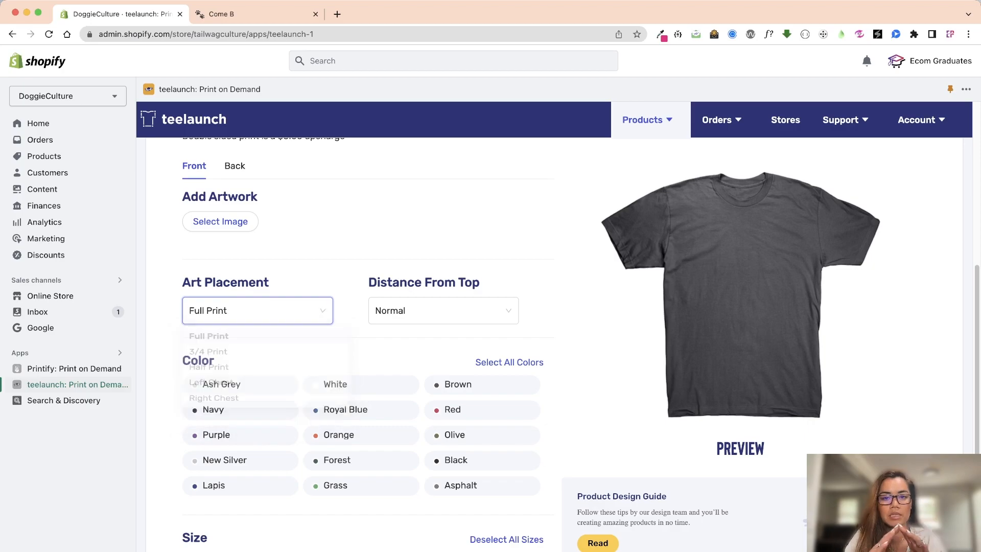
click(257, 310)
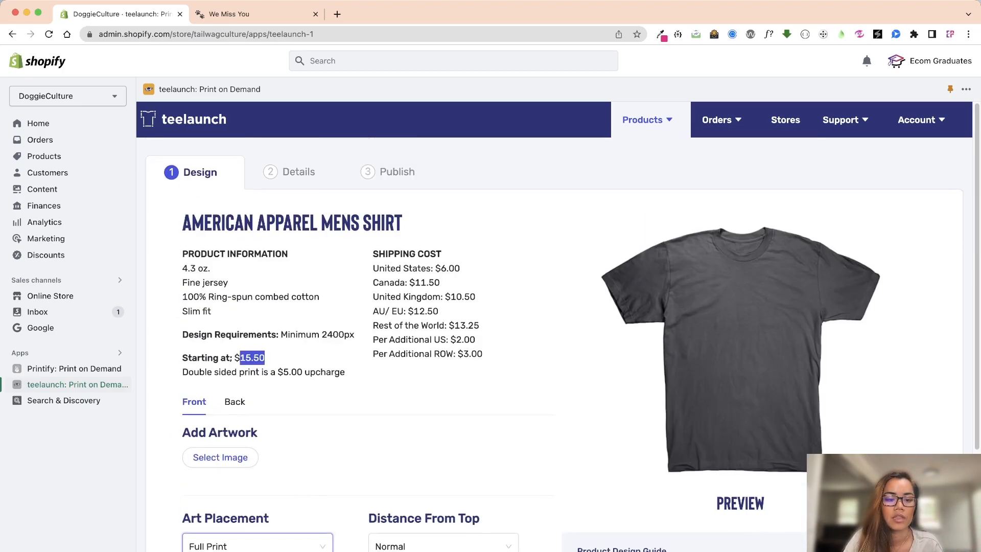
Add the LIFEEE.png dog artwork to the shirt front, then switch to the back
click(219, 457)
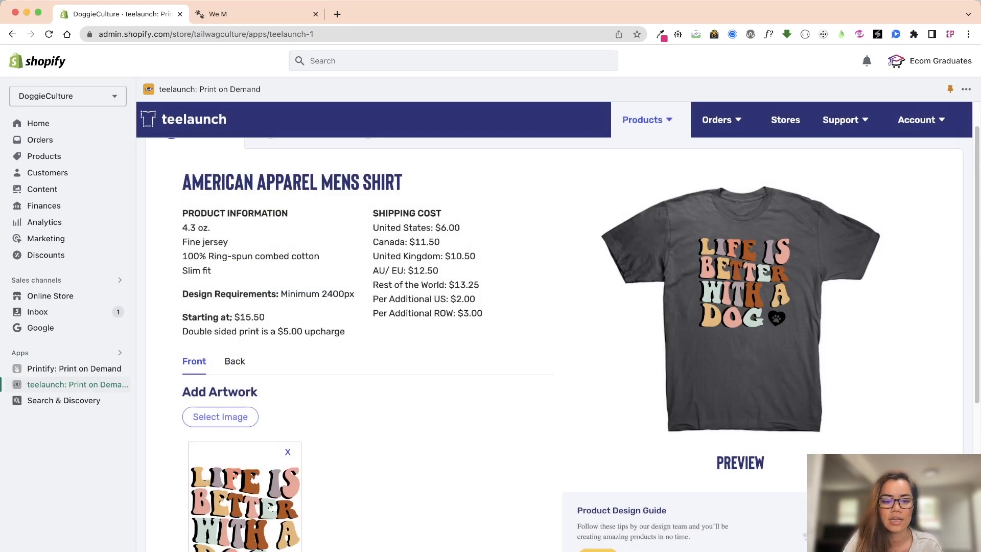
scroll(down, 3)
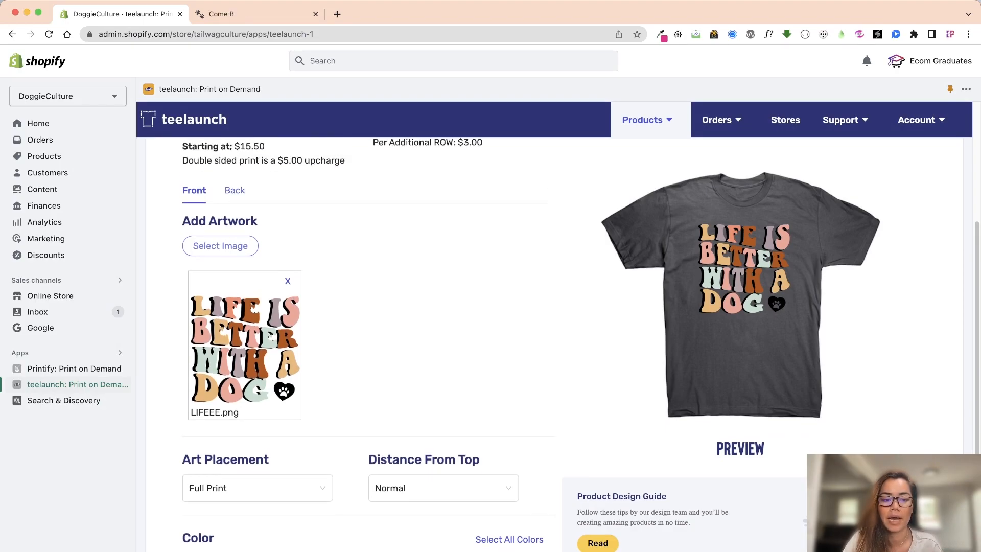
click(220, 245)
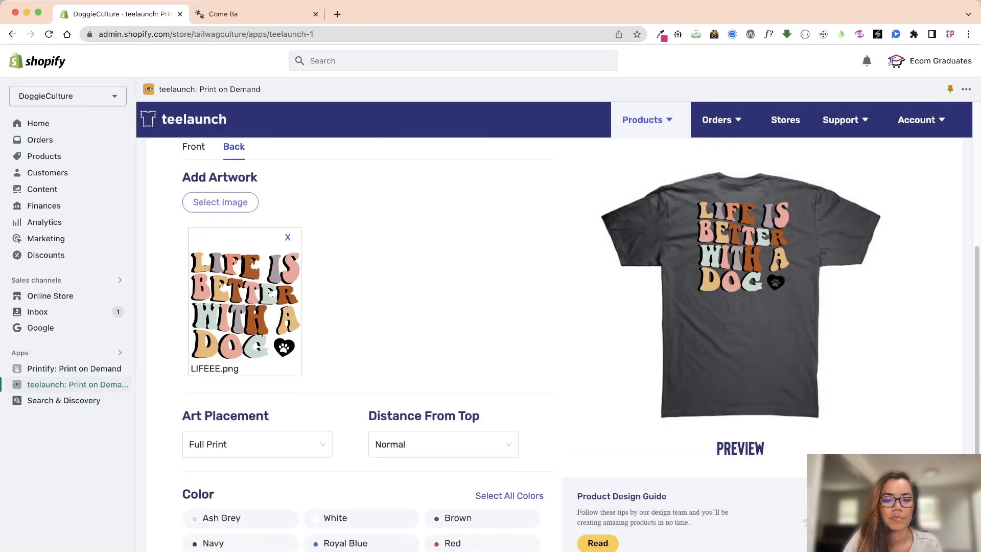
Try Half Print and Top Center on the back, keep Full Print, and preview navy
click(256, 302)
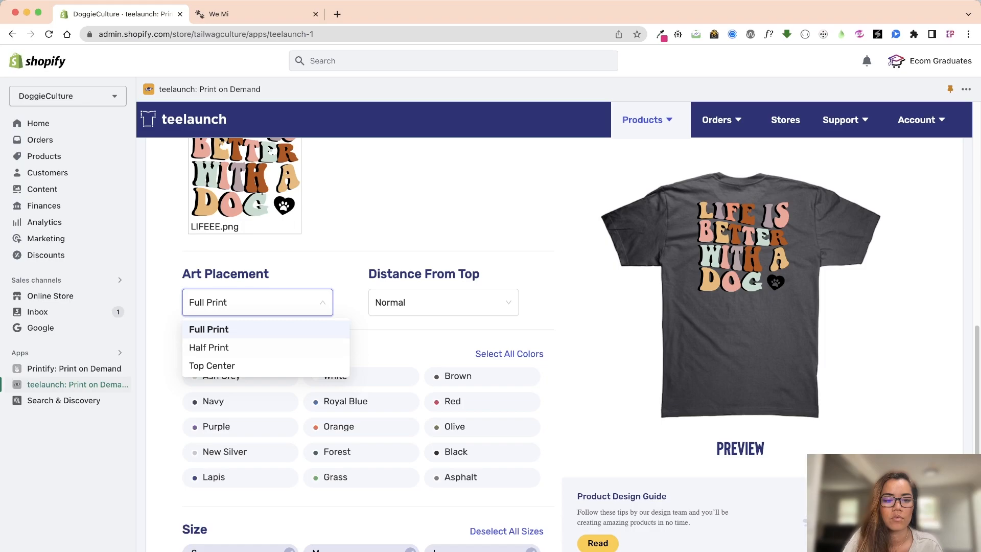
click(209, 347)
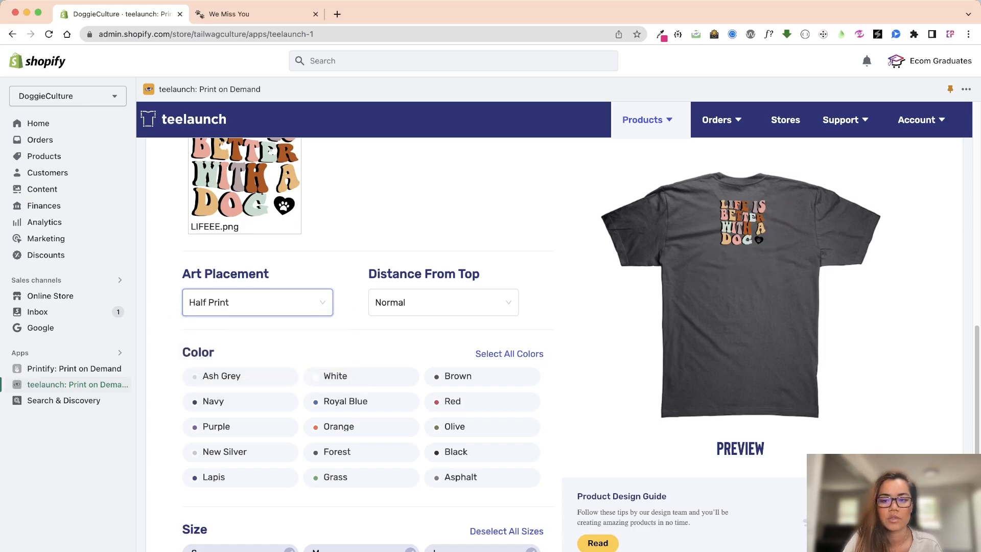
click(256, 302)
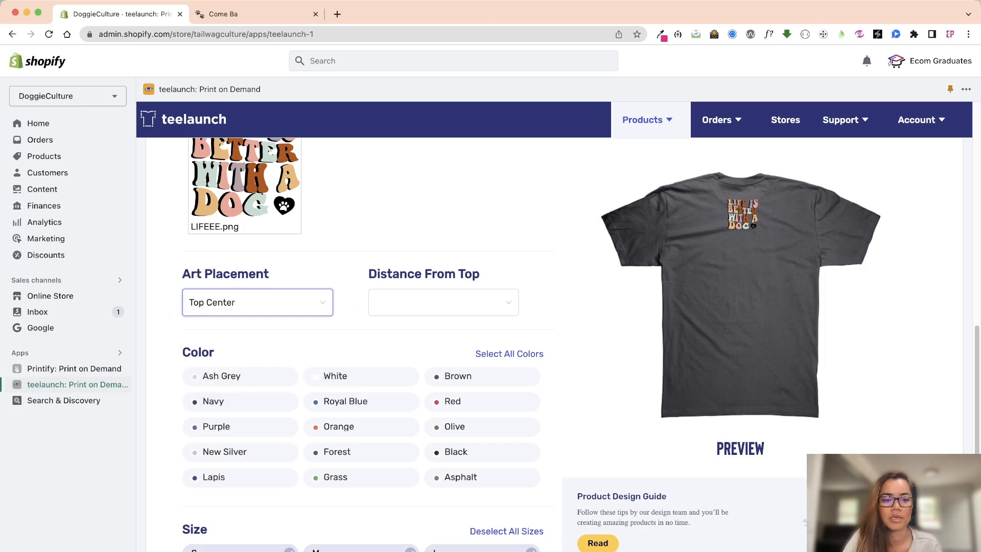
click(256, 301)
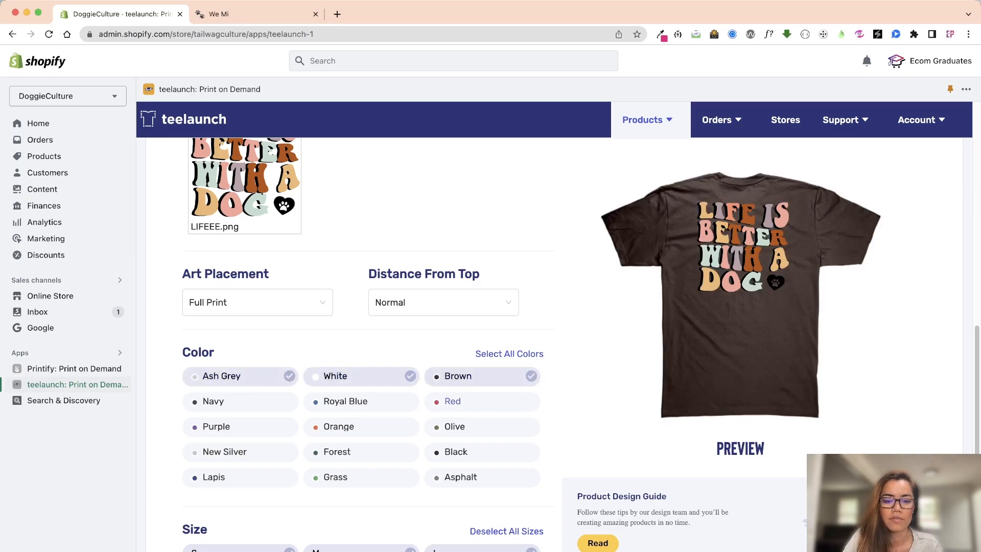
click(362, 401)
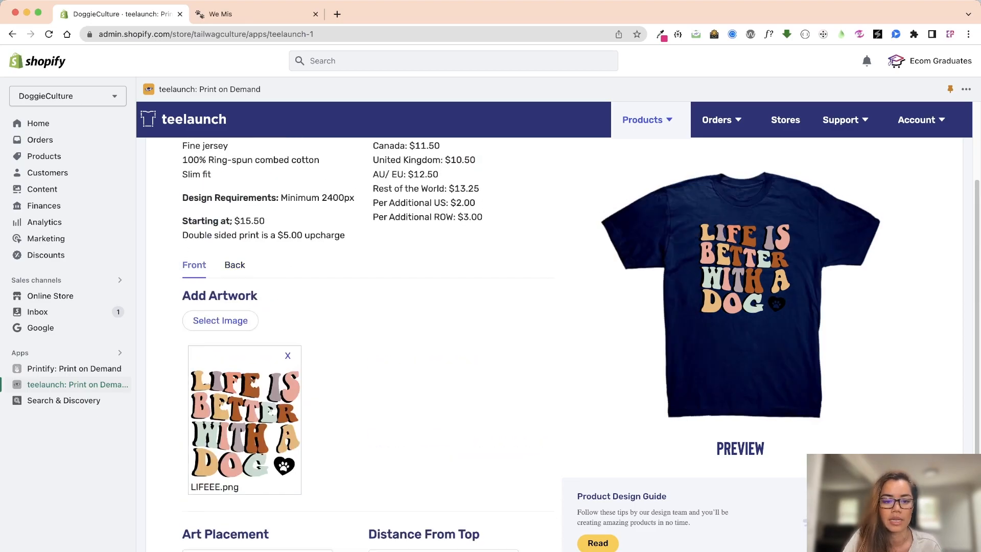
Scroll down the design page to reach the Details step's variant price table
scroll(down, 3)
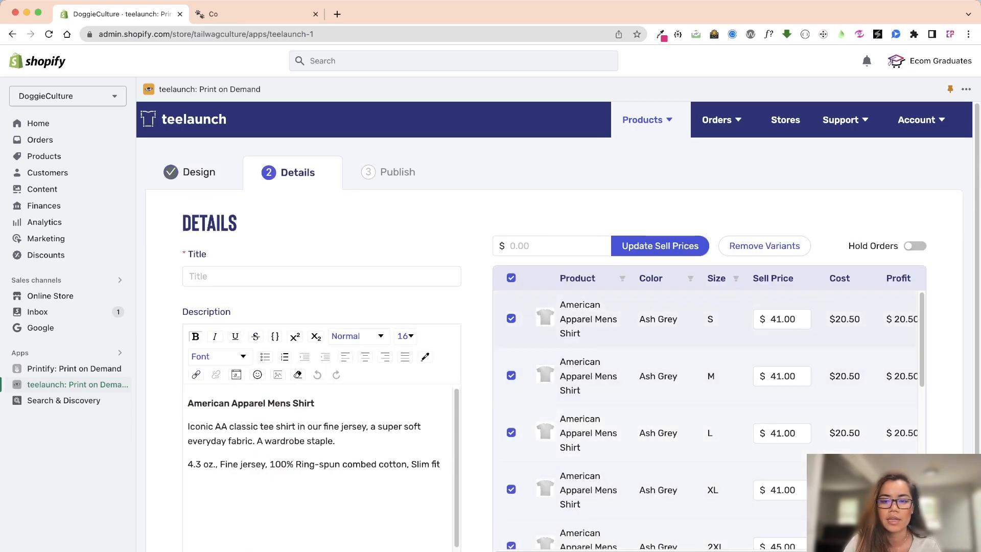
Select all shirt variants and bulk-update their sell price to 20
click(510, 277)
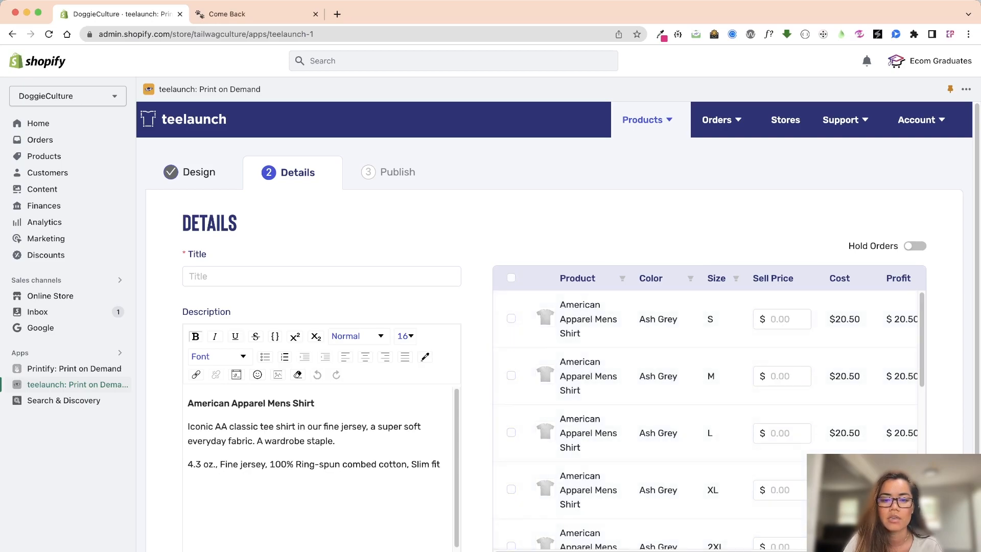
click(511, 277)
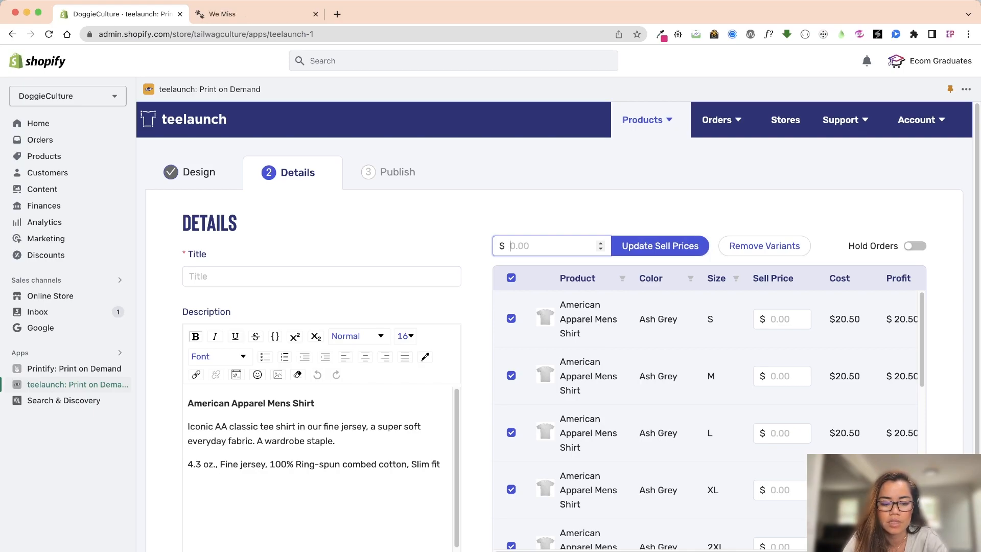
text(20)
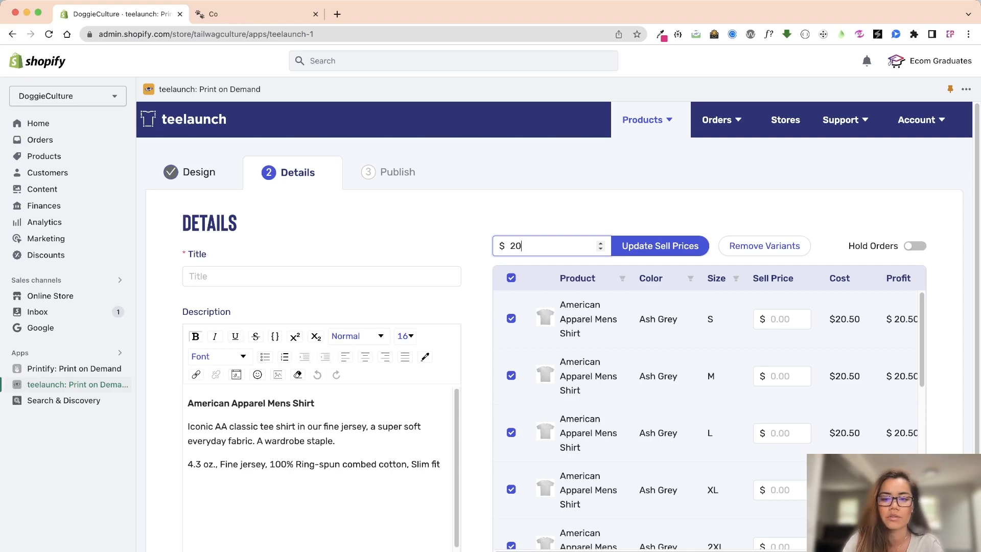
click(659, 245)
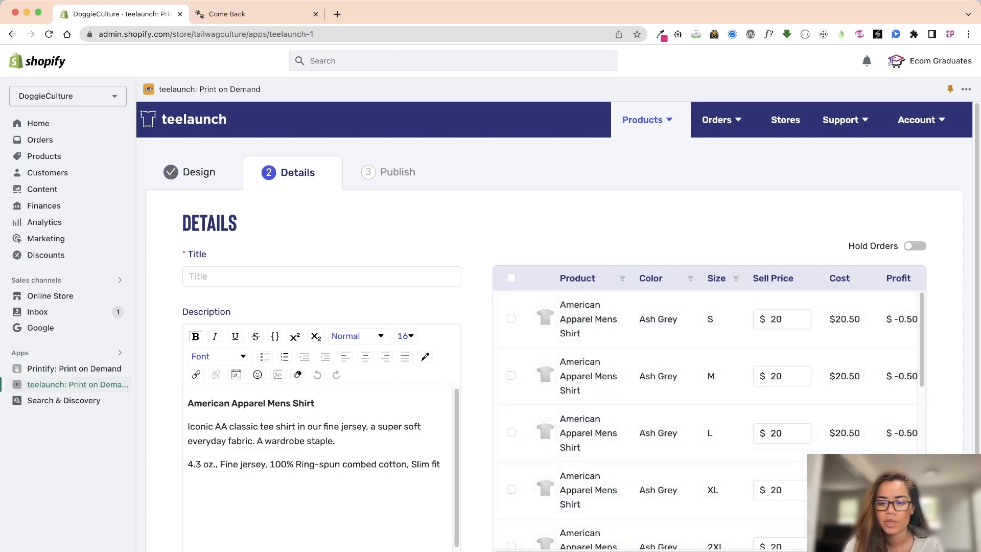
scroll(down, 3)
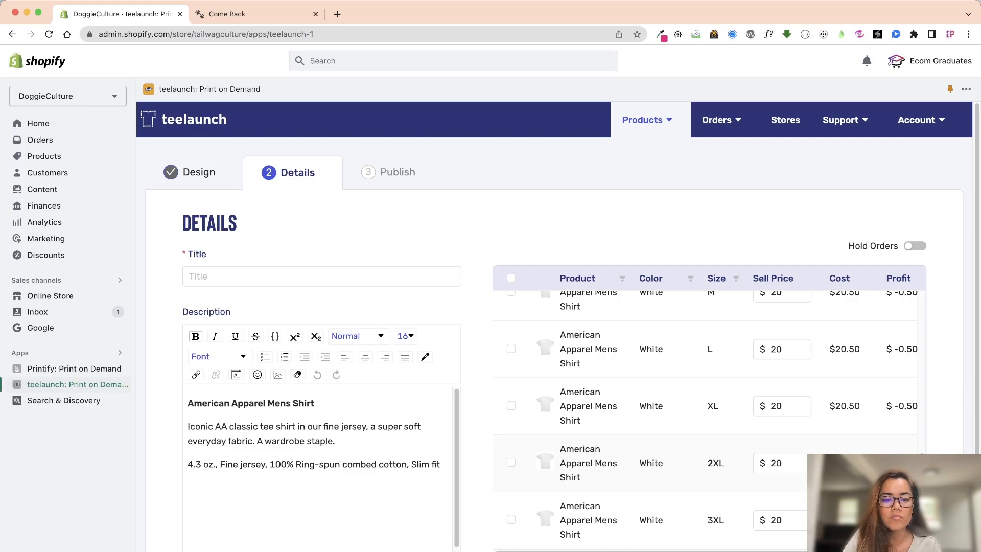
Enter the placeholder title 'fff' for the teelaunch shirt
click(321, 276)
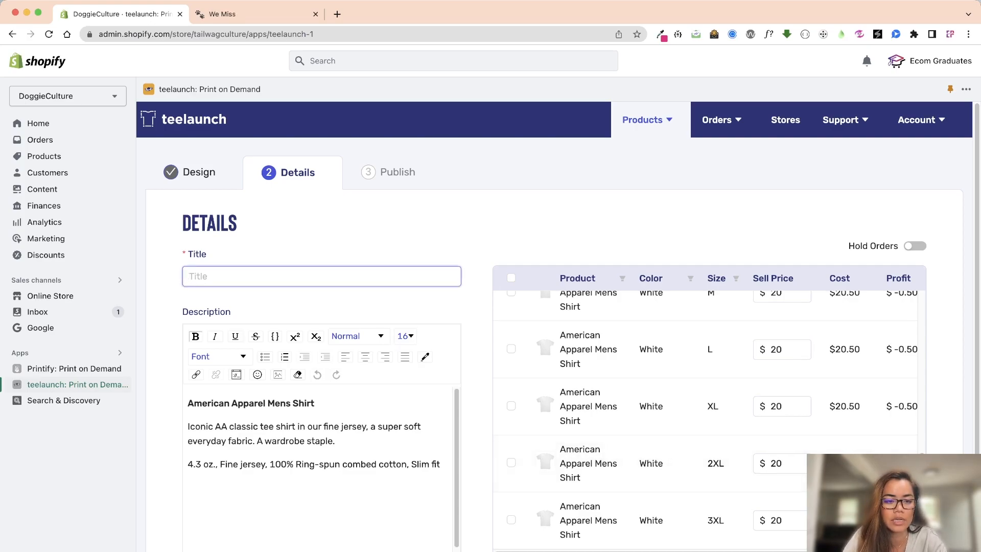
text(fff)
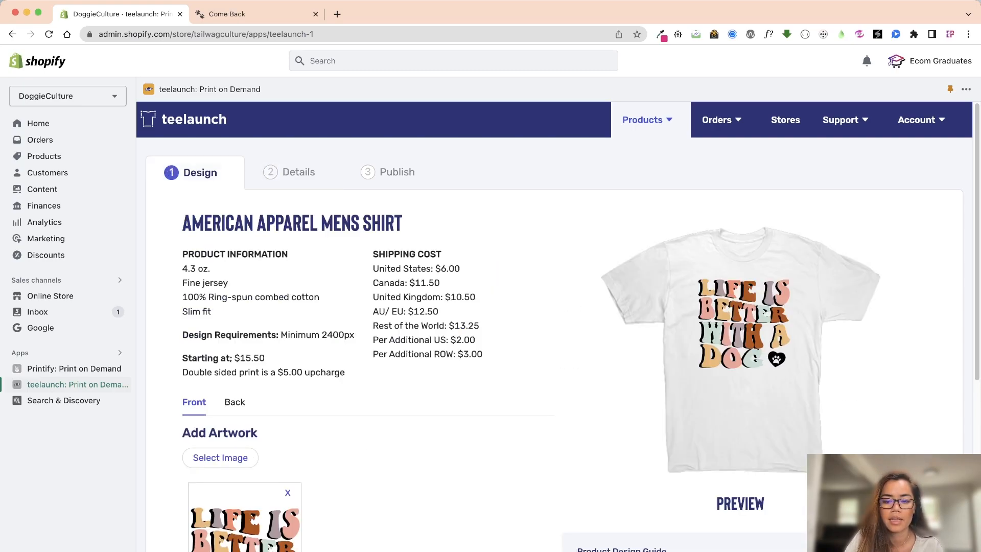
Review the dog artwork design and Details pricing, then open Printify: Print on Demand
scroll(down, 3)
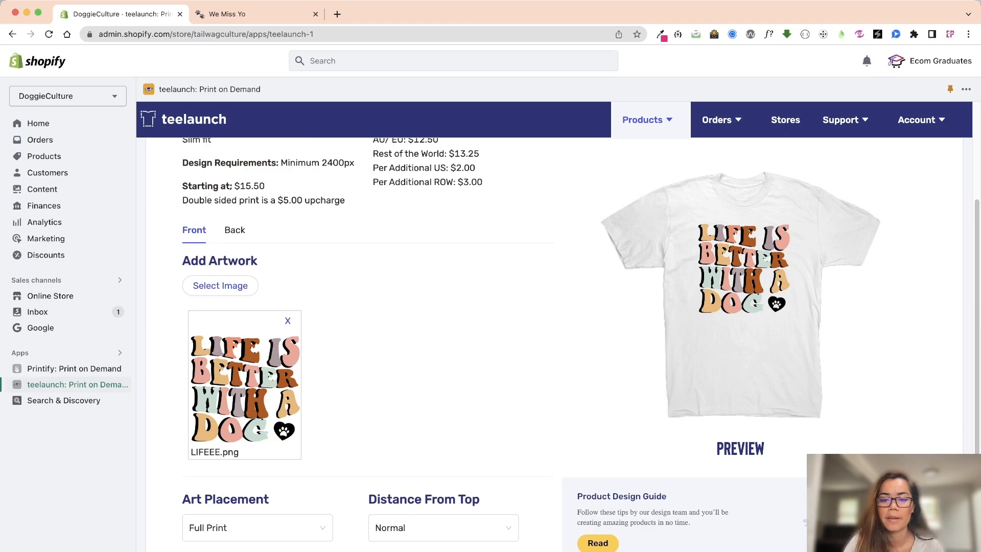
scroll(up, 3)
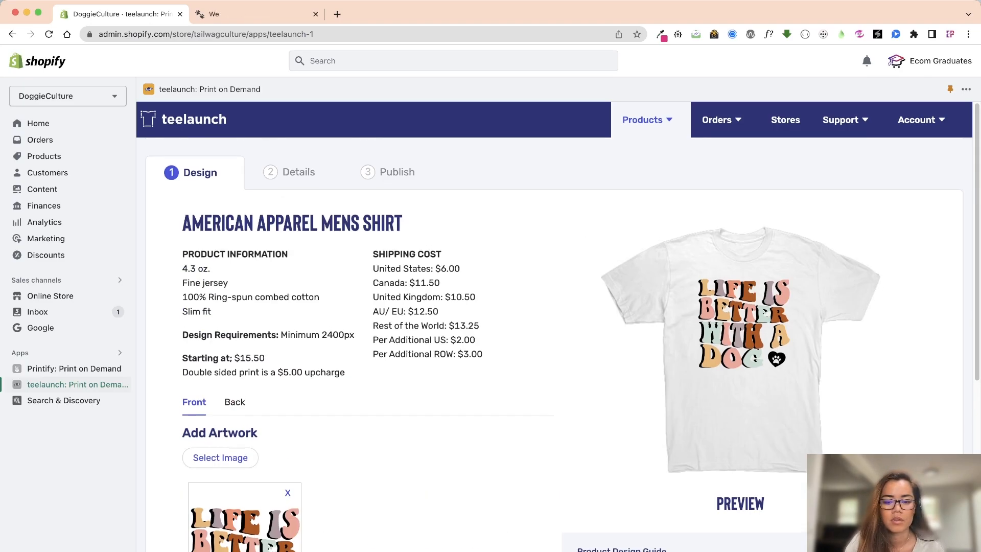
click(298, 172)
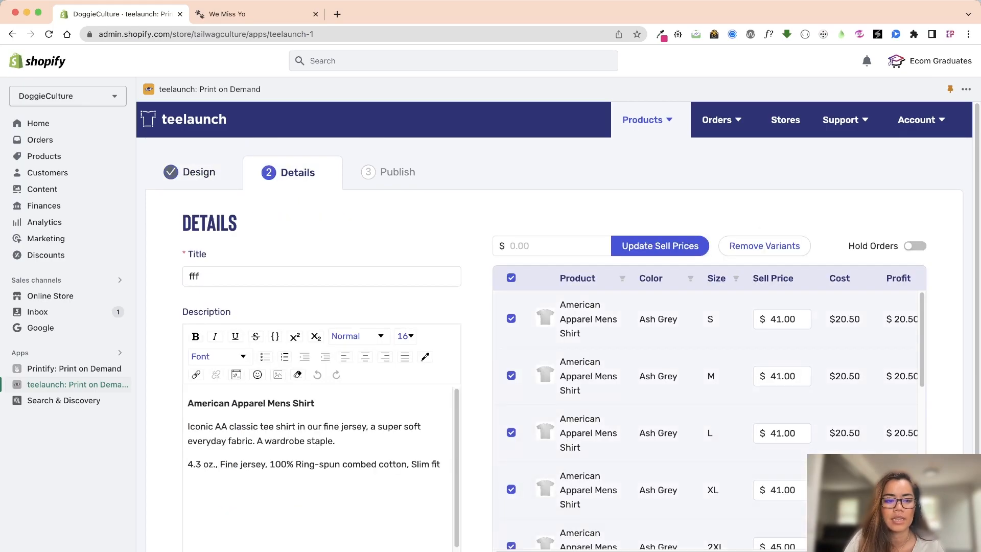
click(73, 368)
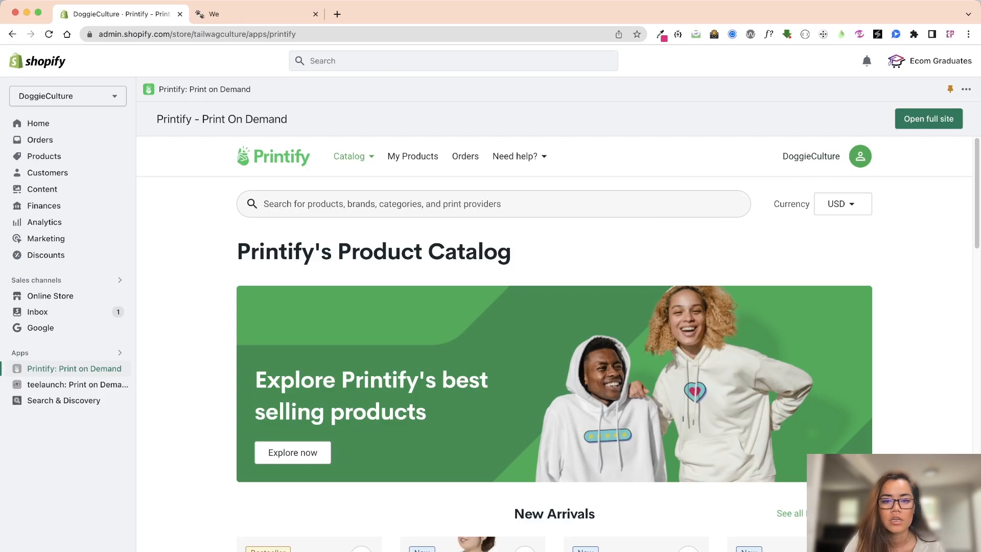
Review the Coffee and Huskies Heavy Cotton Tee's mockups and description, then bring up Online Store Themes
click(412, 156)
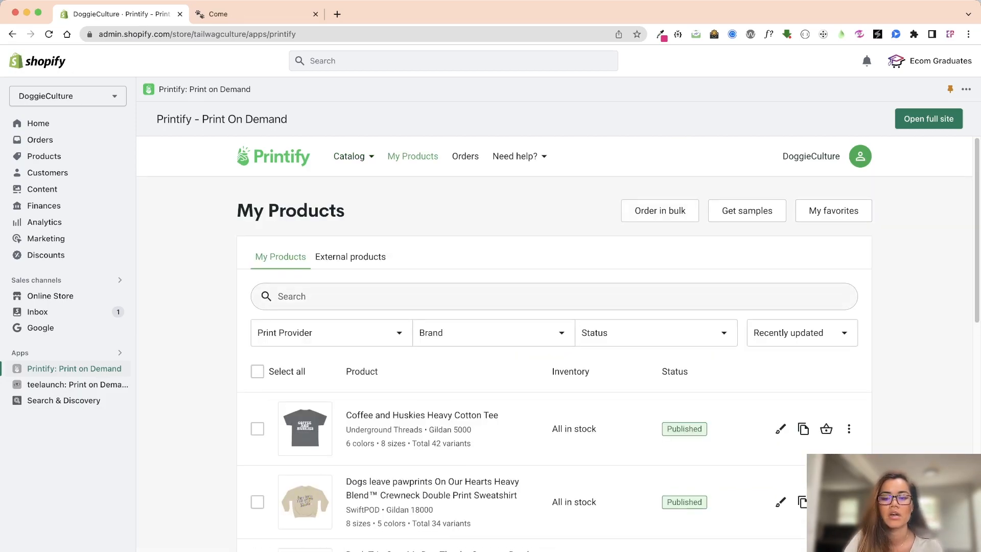
mouse_move(422, 415)
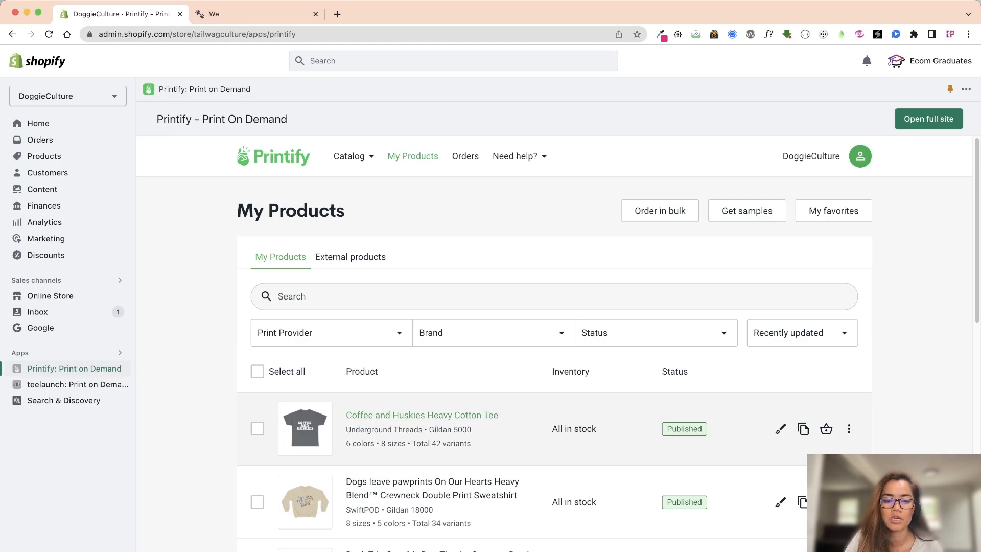
scroll(down, 3)
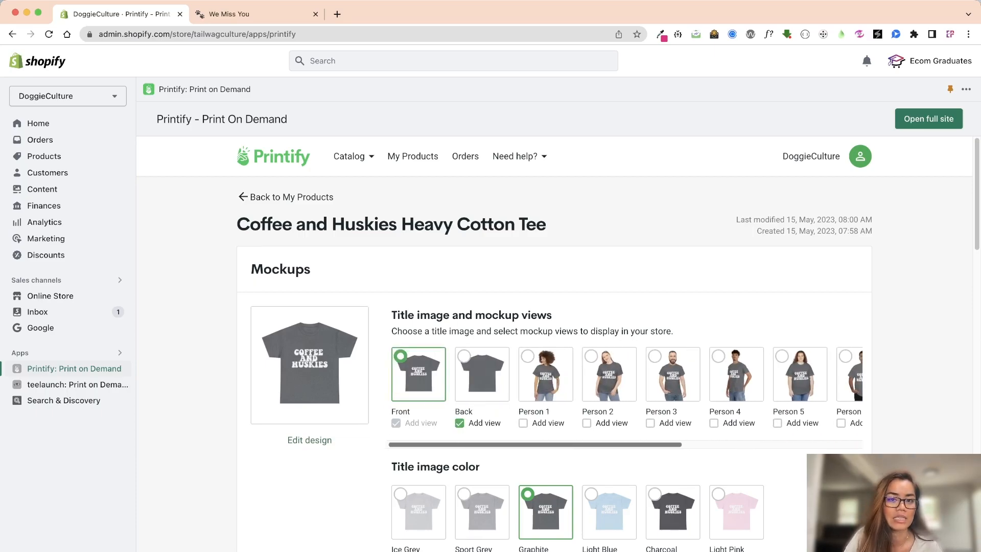
scroll(down, 3)
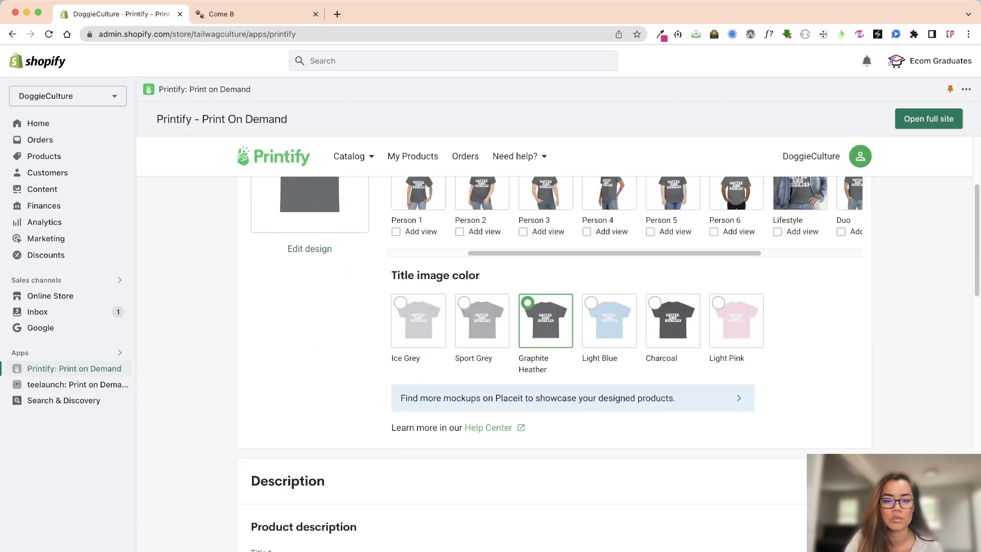
scroll(down, 3)
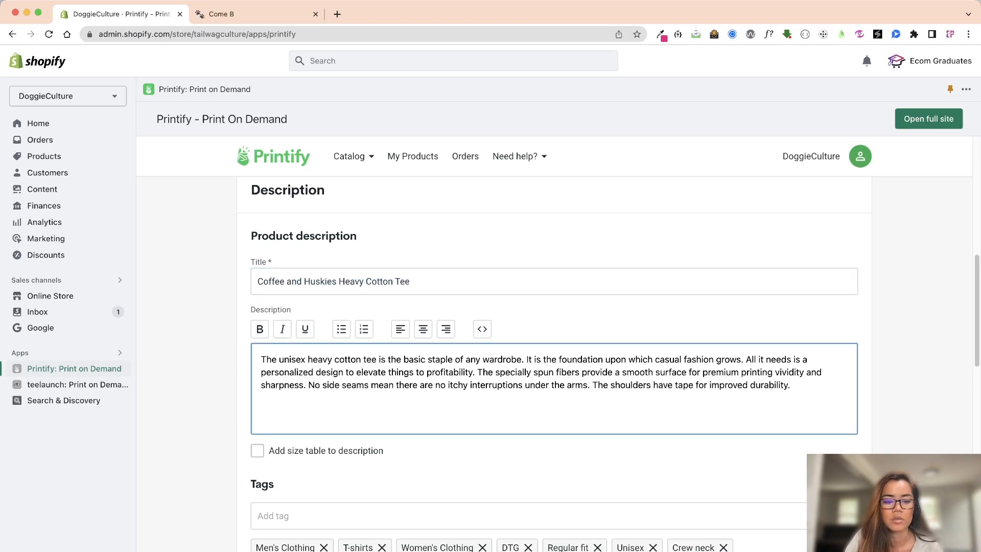
click(257, 451)
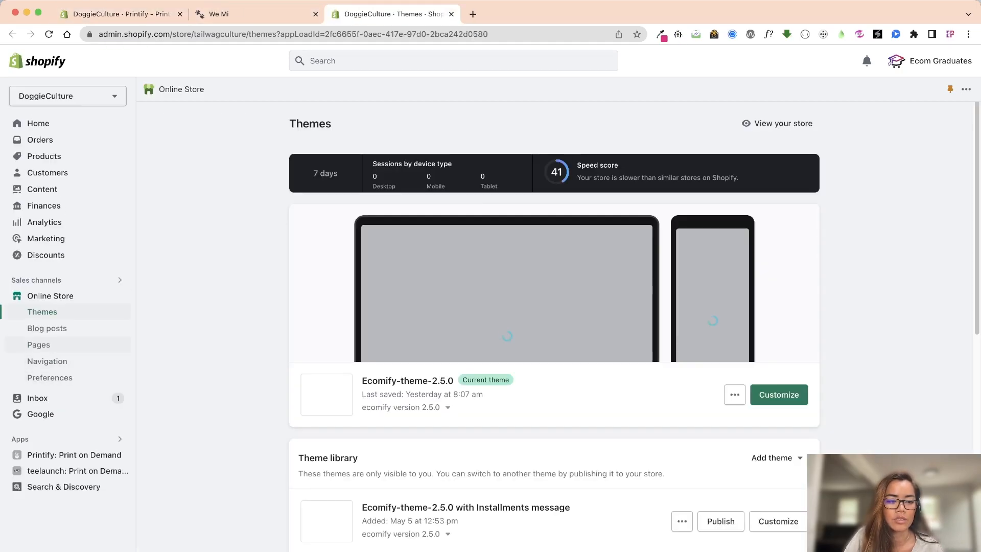
View the Heavy Blend Crewneck Sweatshirt size chart page, then customize the Ecomify-theme-2.5.0 theme
click(38, 344)
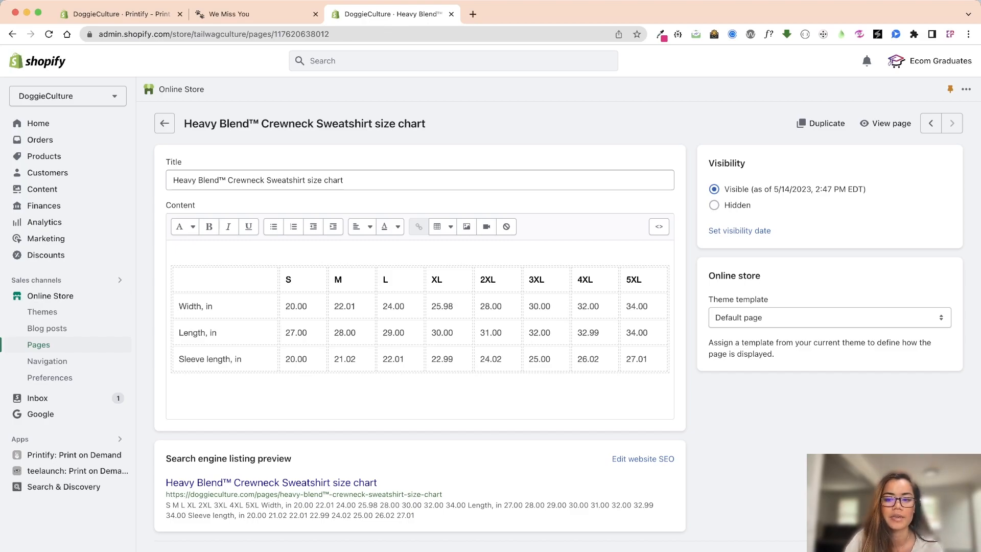
click(42, 311)
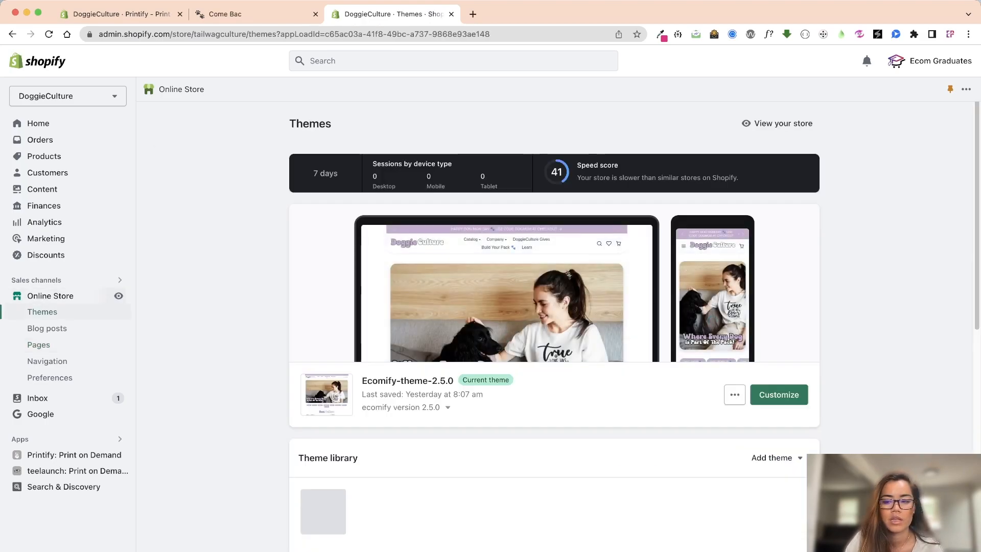
click(777, 394)
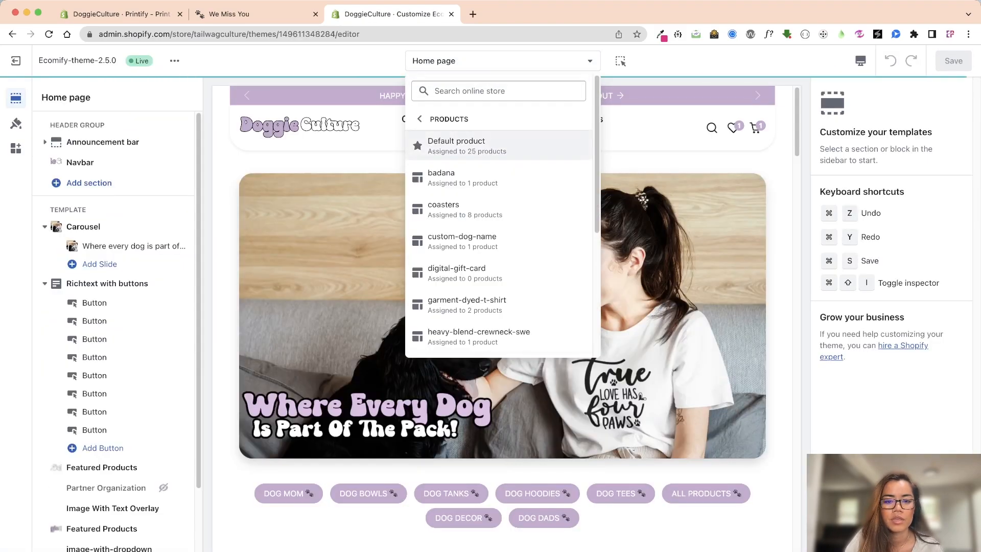
Switch the editor to the heavy-blend-crewneck template and inspect its Size Chart block
scroll(down, 3)
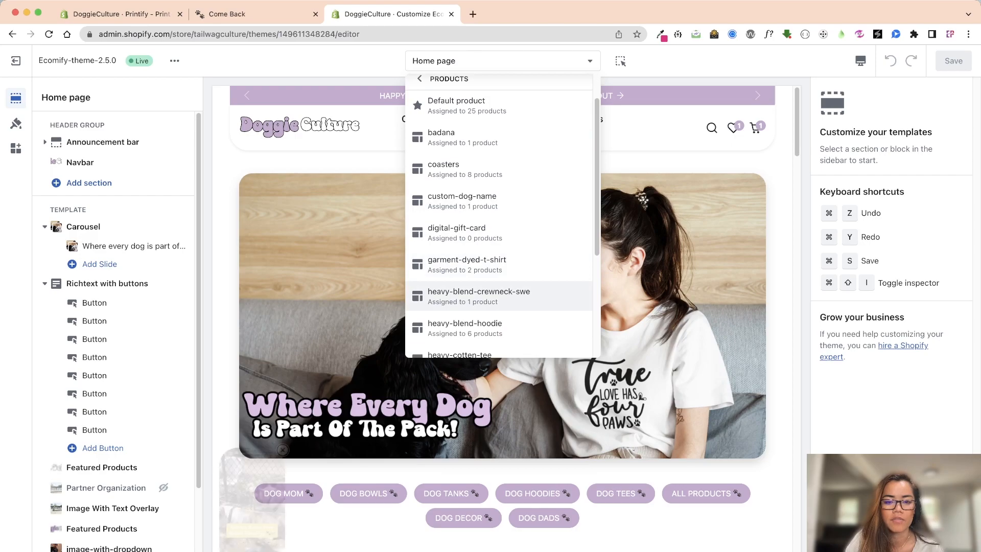
click(479, 295)
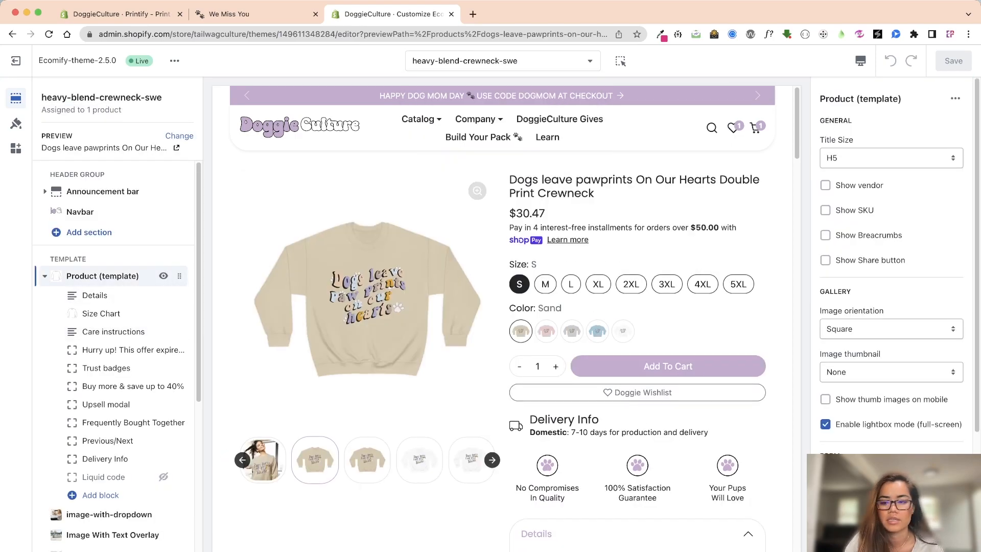
click(102, 313)
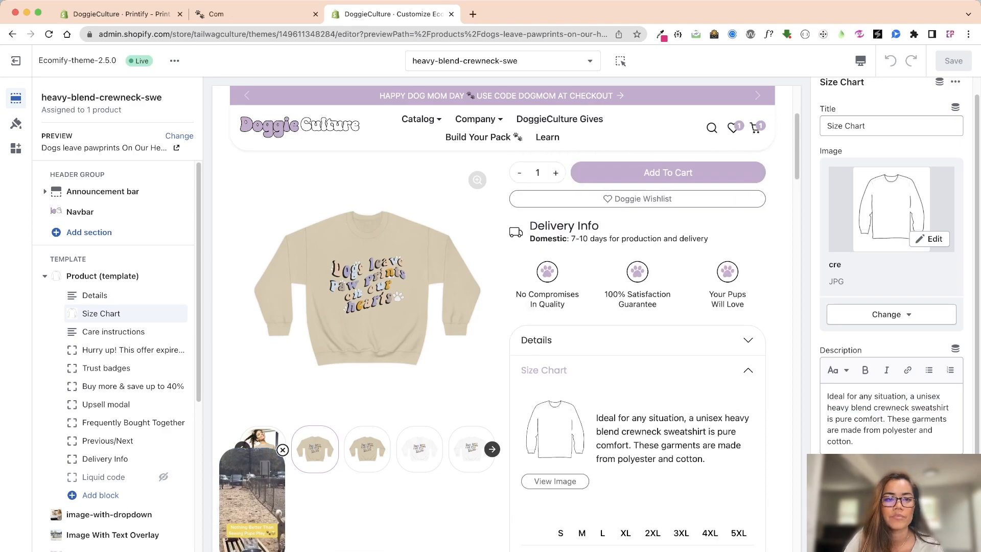
Open the Colored Dog Hair Don't Care Double Print Hoodie on the live storefront
click(250, 14)
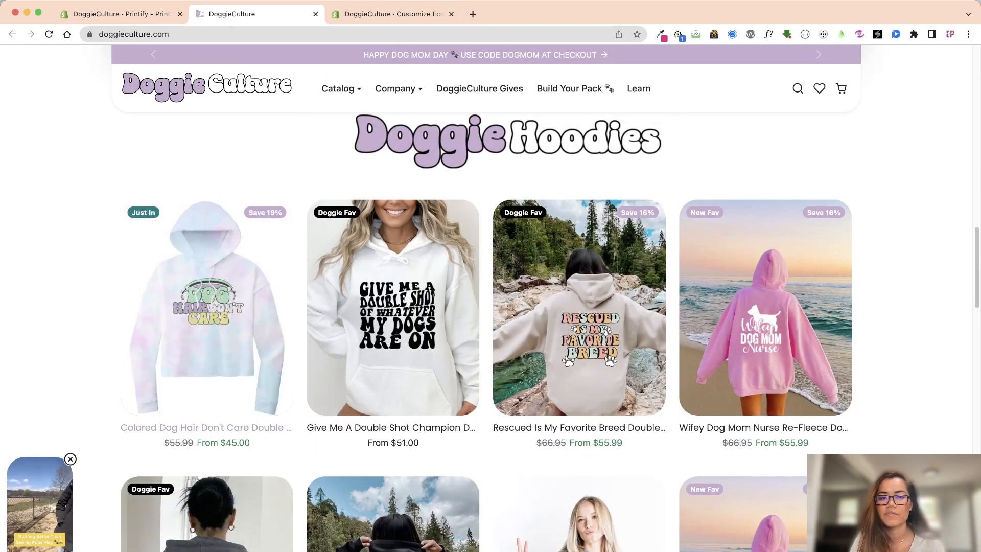
click(206, 307)
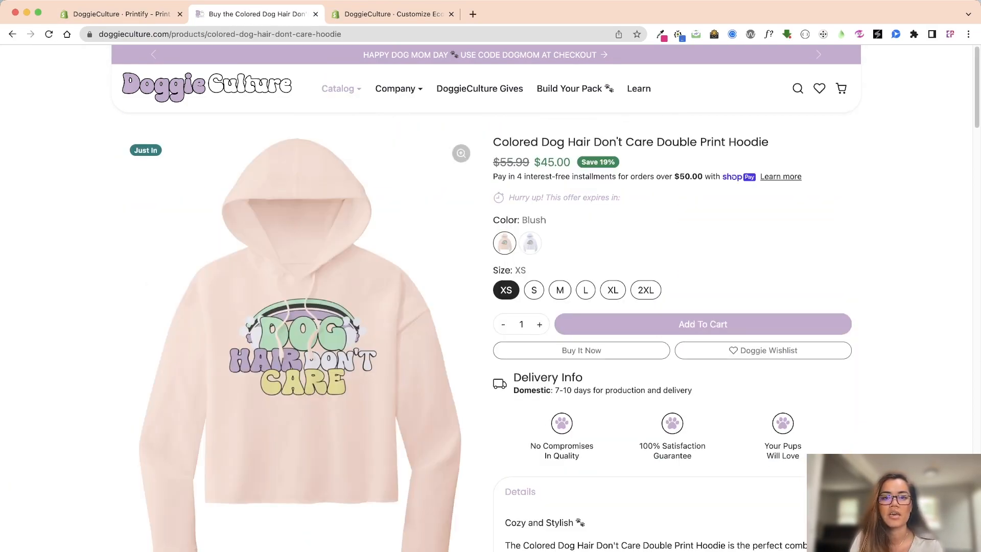